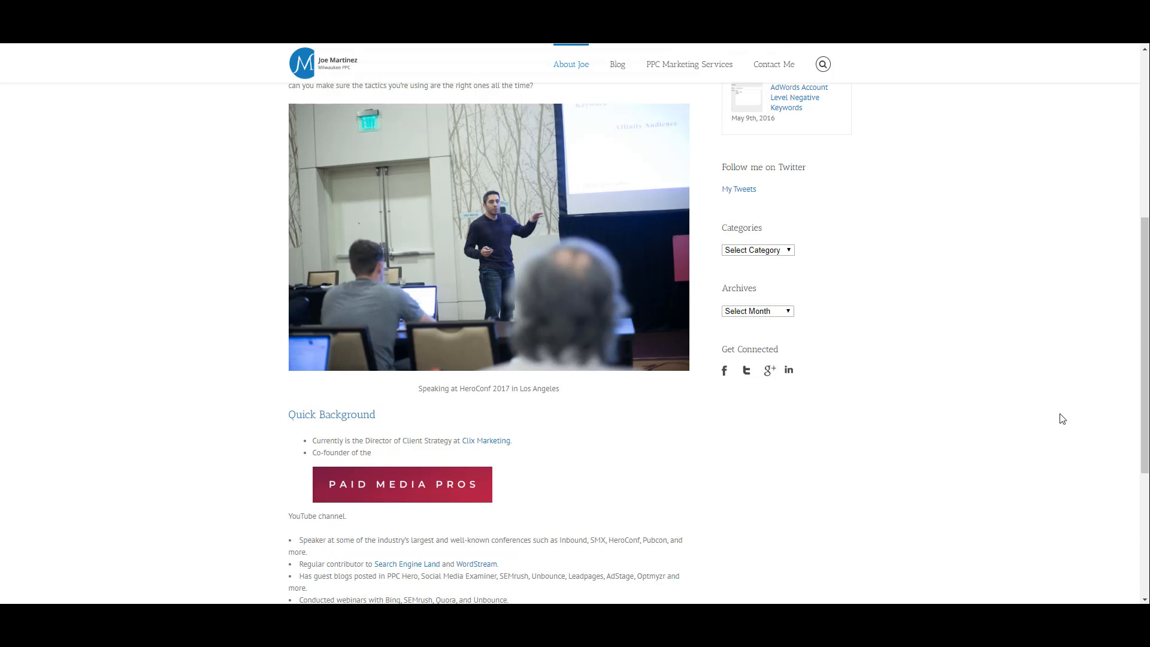
Create a new trigger of type Click - Just Links from the Triggers list.
{"action": "left_click", "coordinate": [401, 484]}
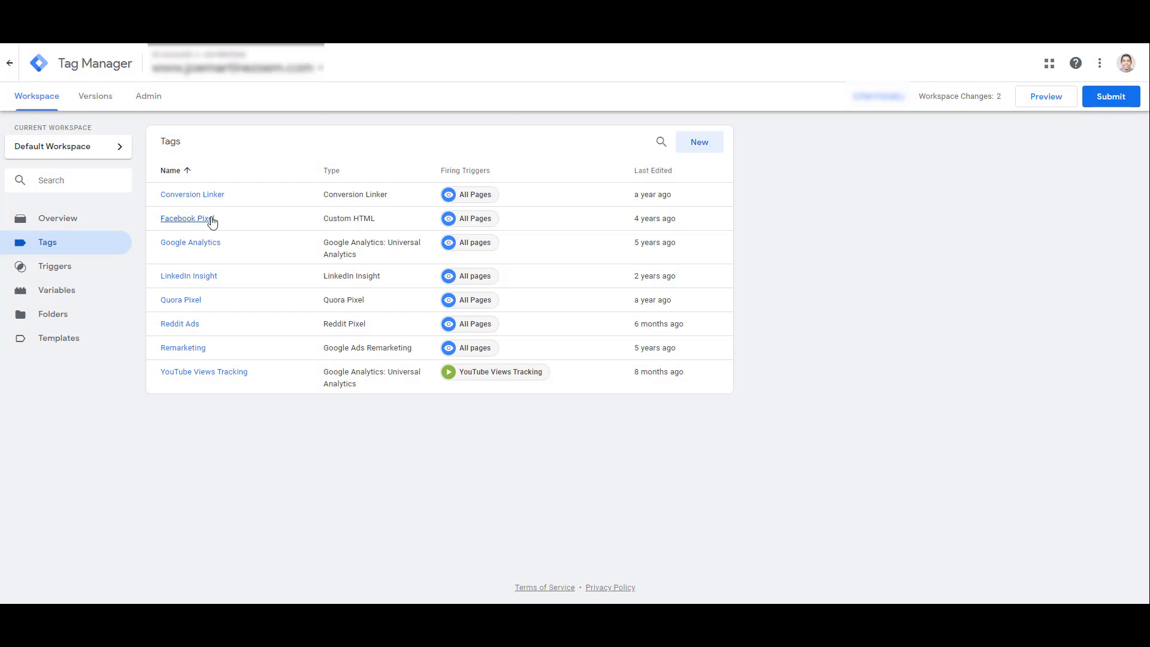
{"action": "left_click", "coordinate": [55, 266]}
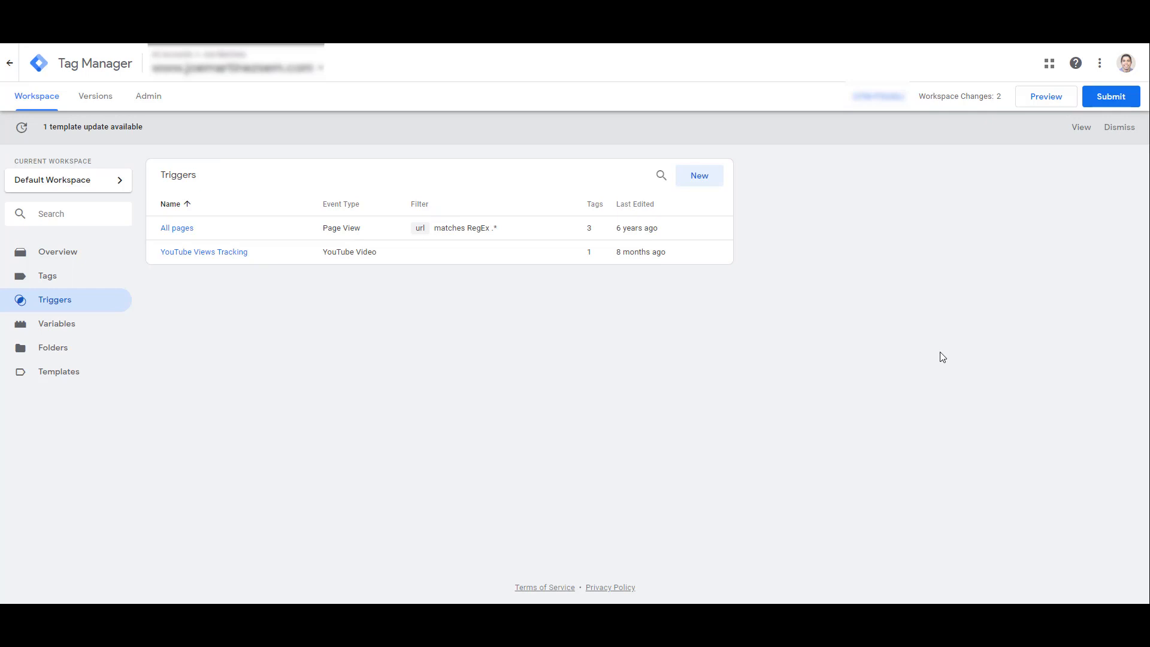
{"action": "mouse_move", "coordinate": [698, 175]}
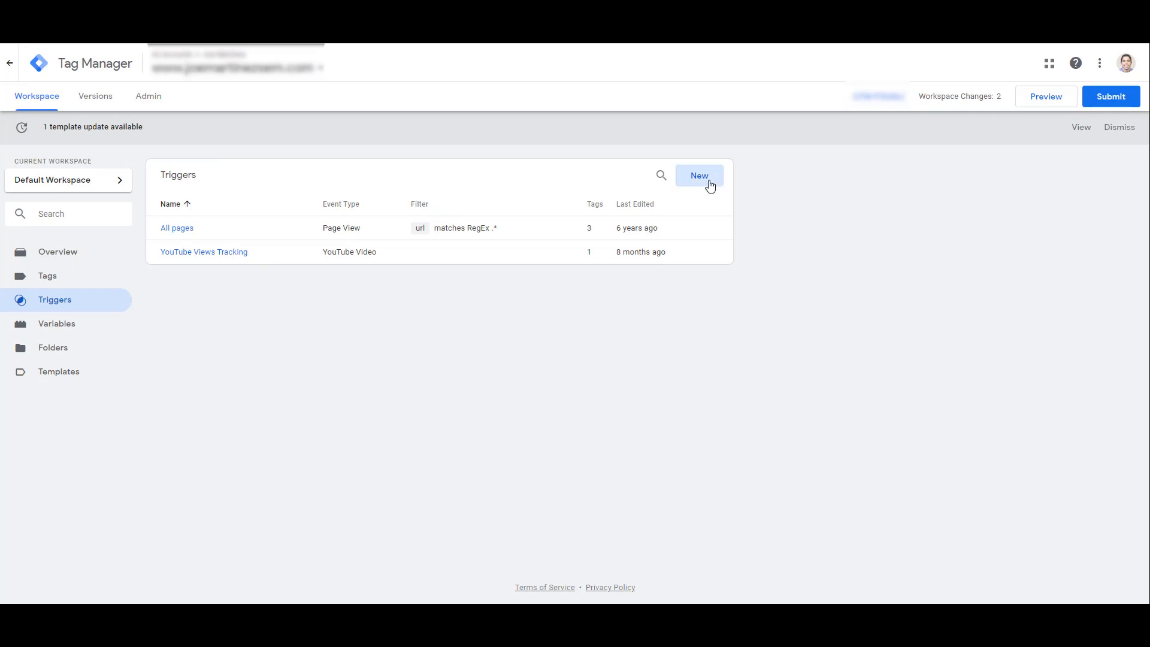
{"action": "left_click", "coordinate": [697, 175]}
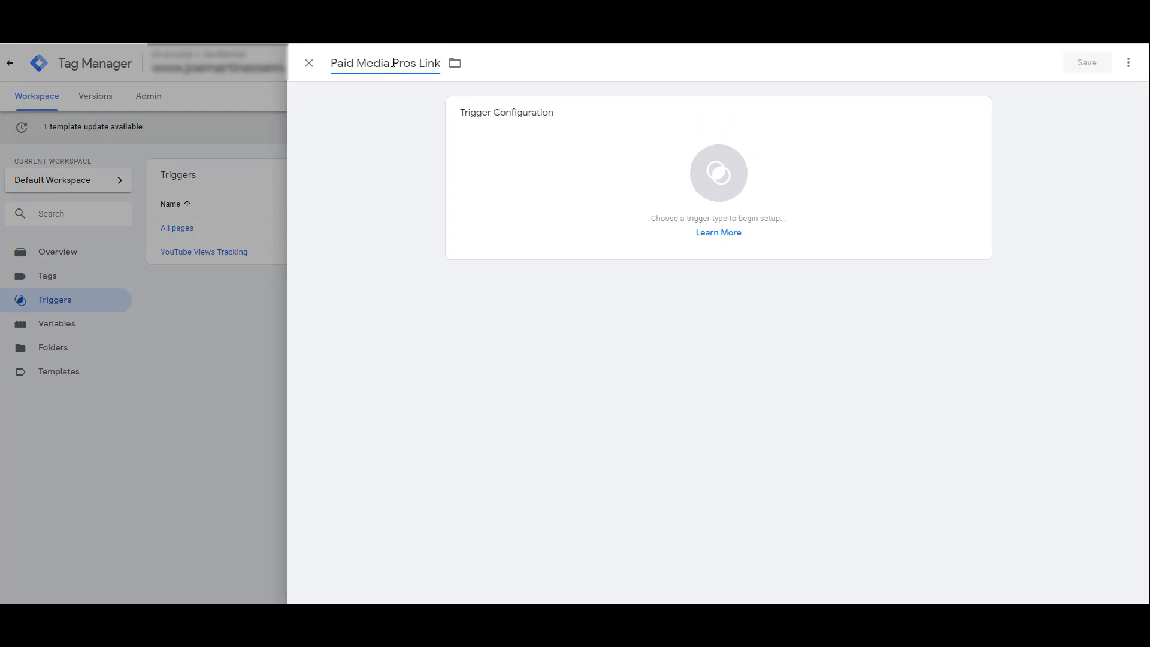
{"action": "left_click", "coordinate": [718, 174]}
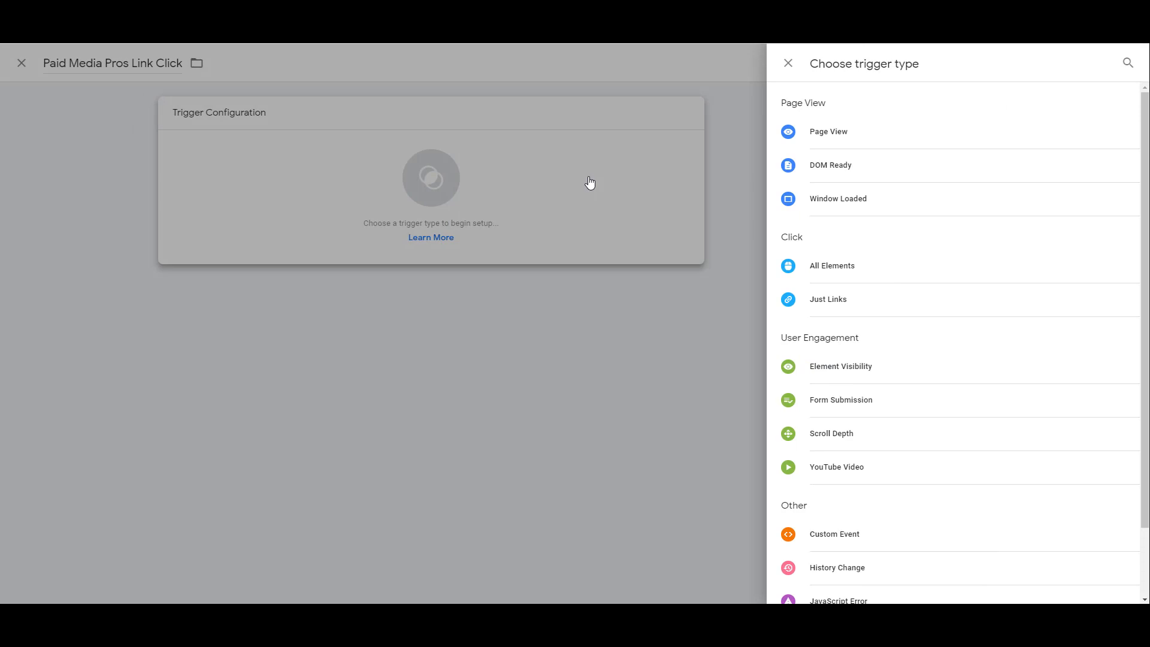
{"action": "left_click", "coordinate": [828, 299]}
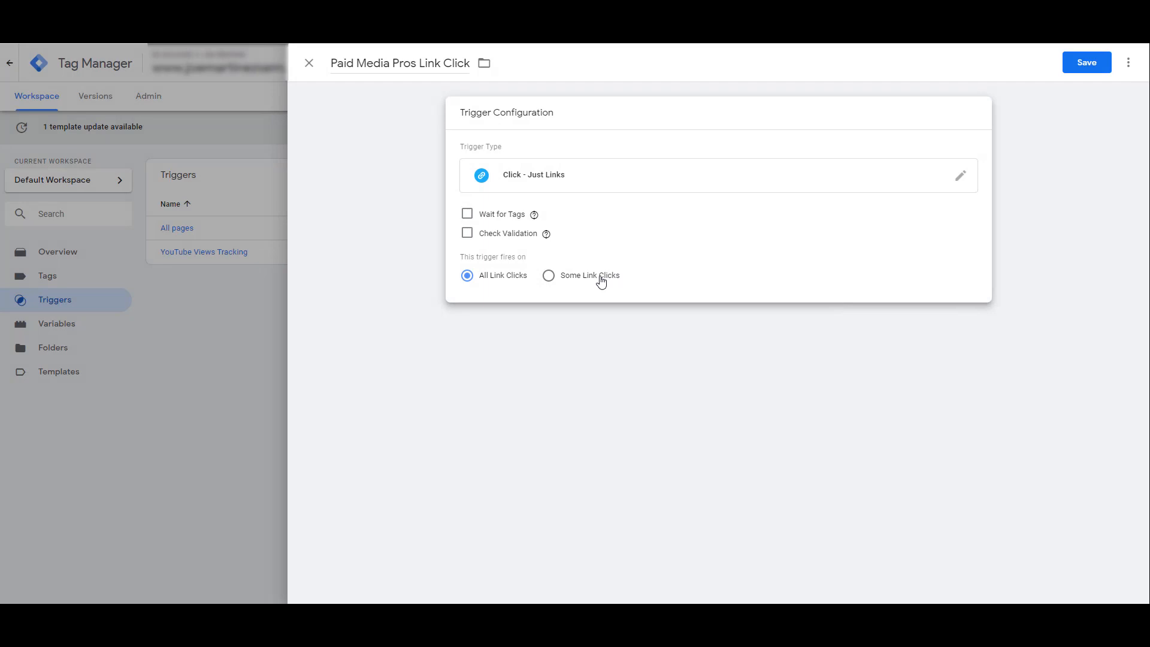
Restrict it to Some Link Clicks where Click URL contains youtube.com.
{"action": "left_click", "coordinate": [549, 276]}
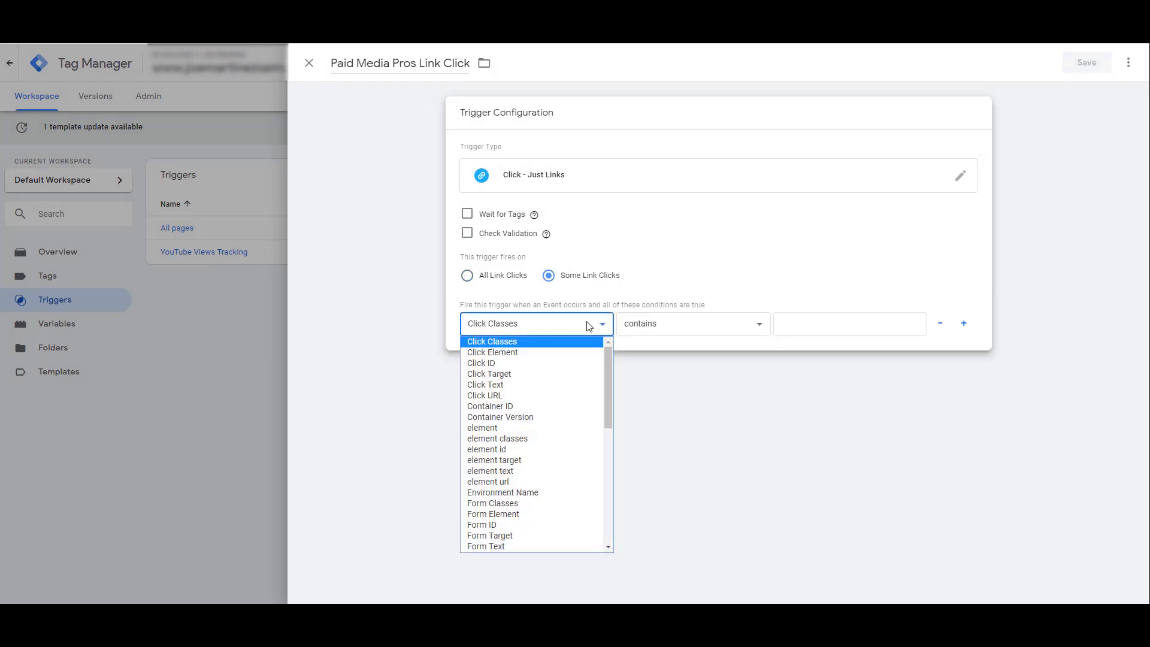
{"action": "mouse_move", "coordinate": [509, 384]}
{"action": "type", "text": "youtube.com"}
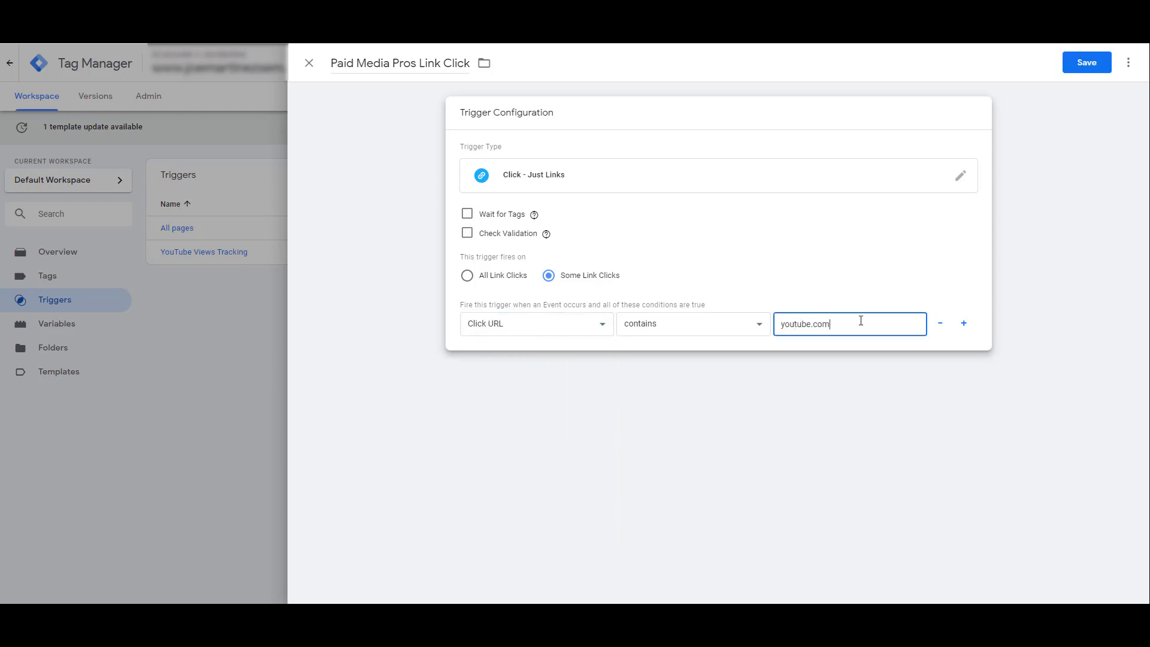
{"action": "left_click", "coordinate": [1087, 63]}
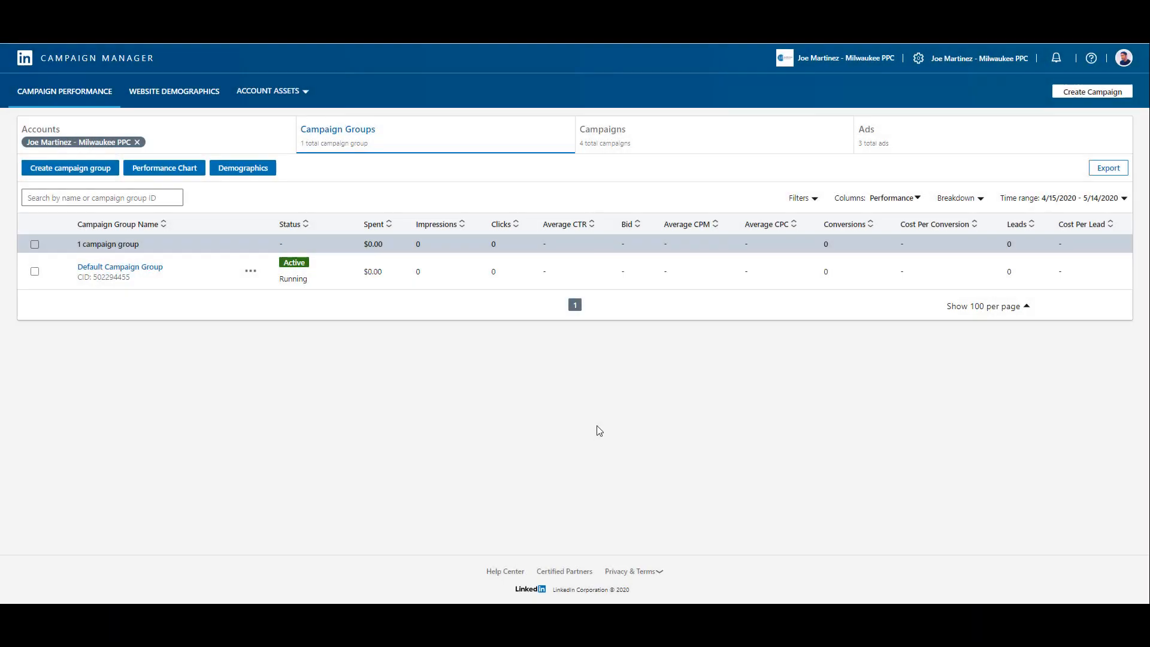
{"action": "mouse_move", "coordinate": [441, 397]}
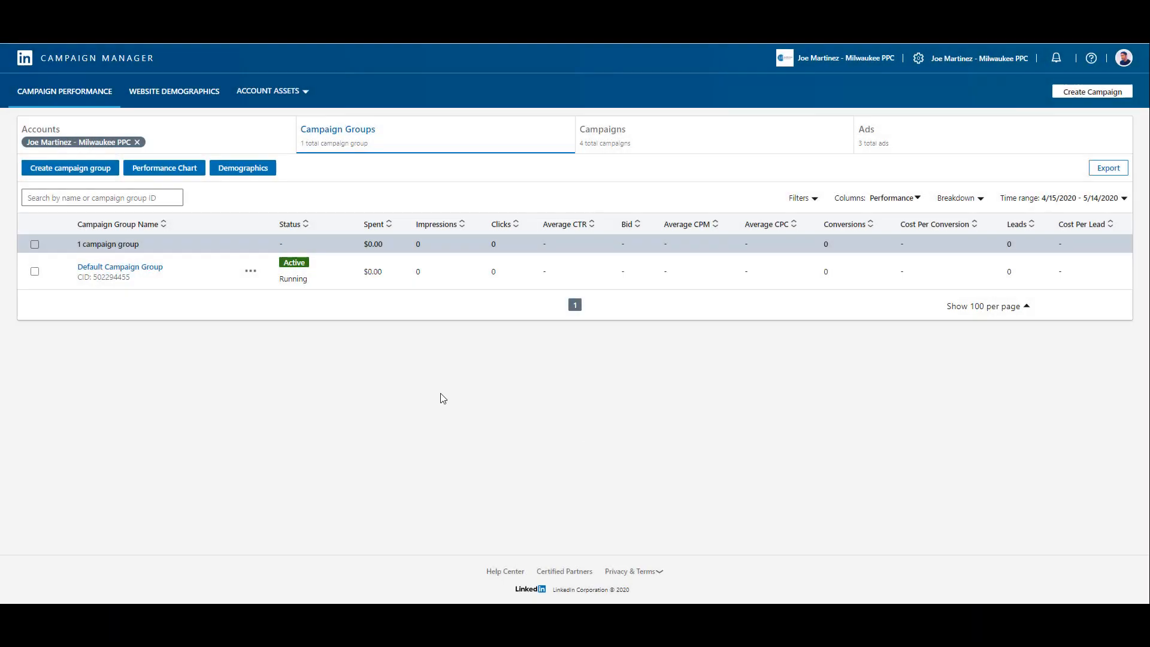
Start a new conversion from Account Assets > Conversions.
{"action": "left_click", "coordinate": [268, 90]}
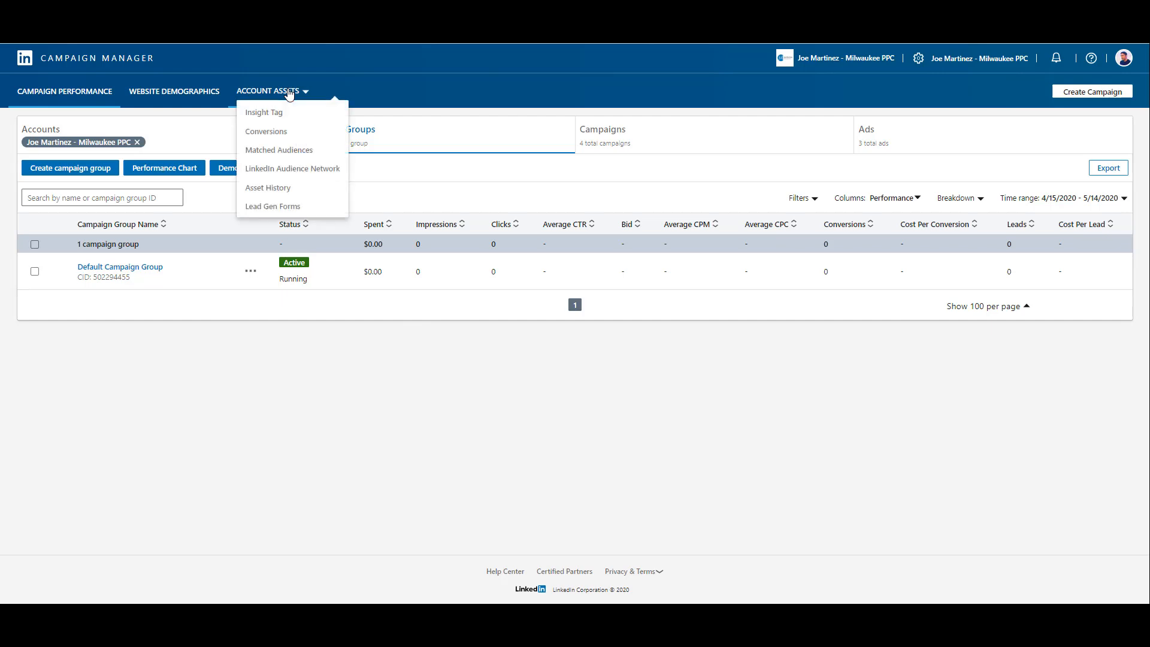
{"action": "left_click", "coordinate": [266, 132]}
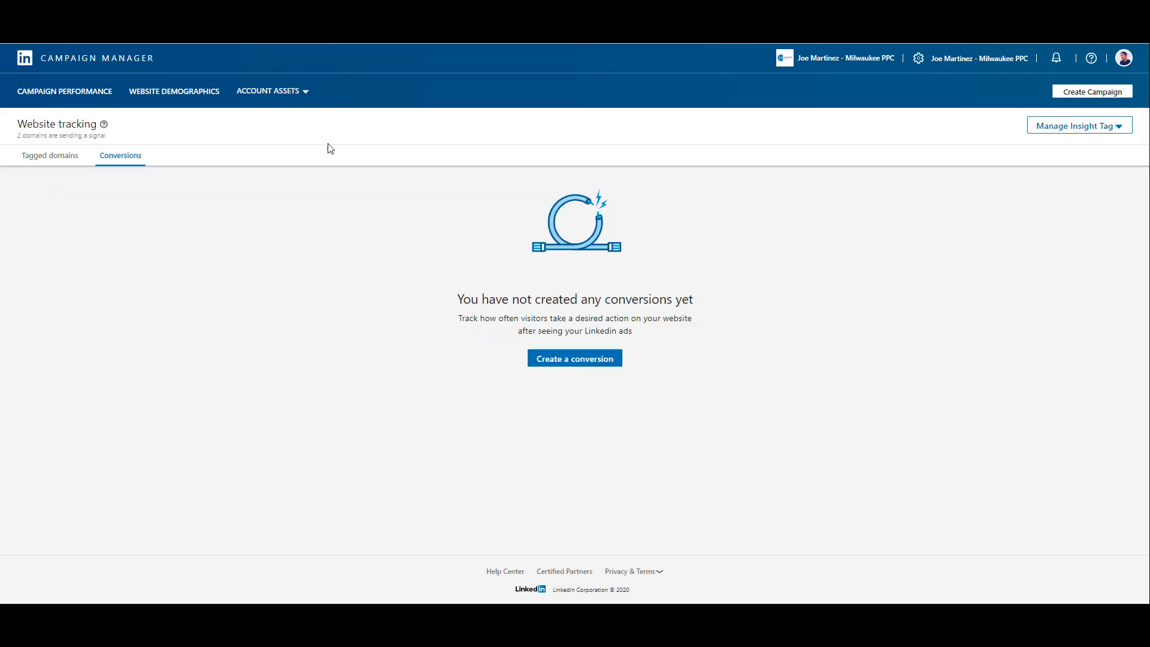
{"action": "left_click", "coordinate": [574, 358]}
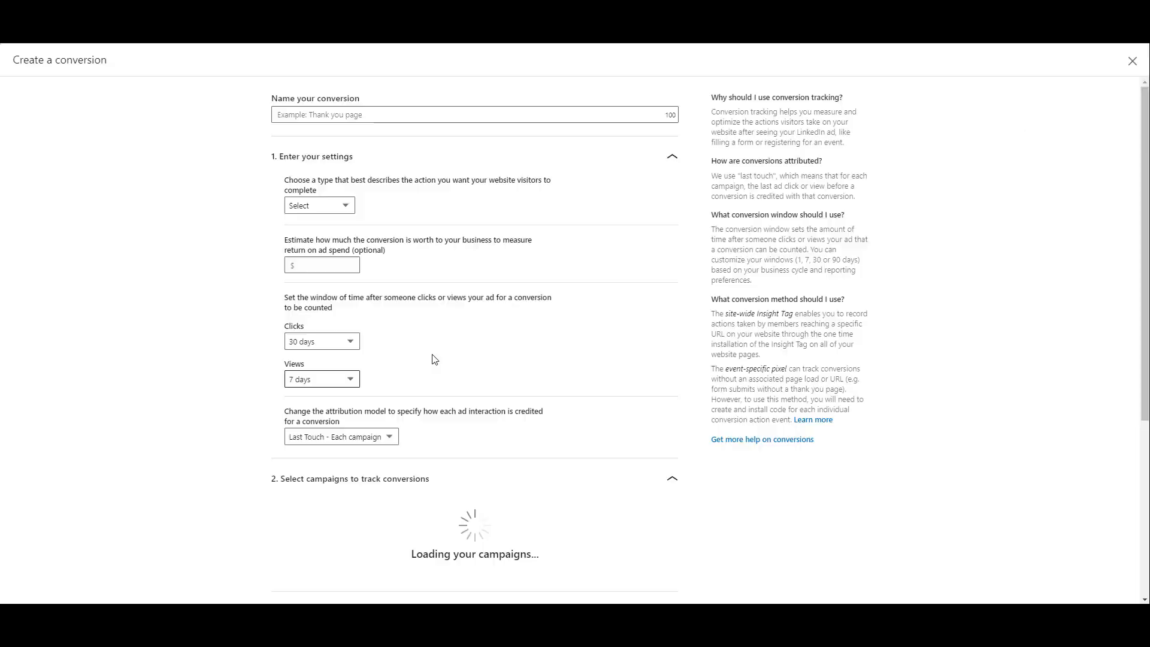
Name the conversion 'Paid Media Pros Link Click' with type Key Page View.
{"action": "type", "text": "Paid Media Pros Link Click"}
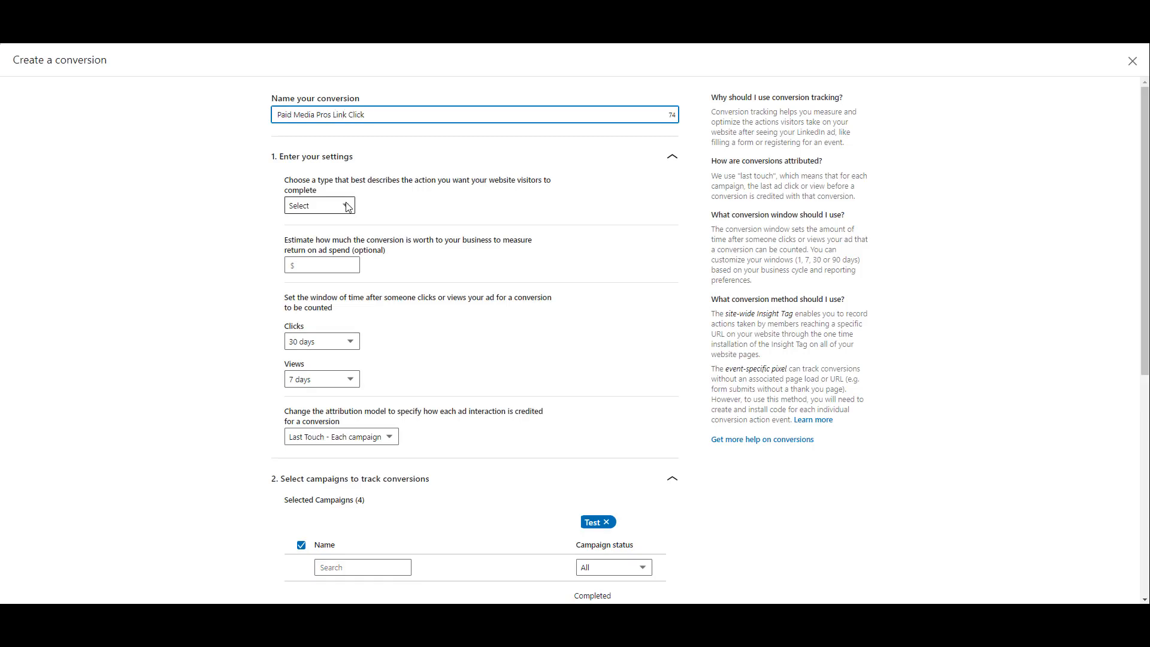
{"action": "left_click", "coordinate": [319, 205]}
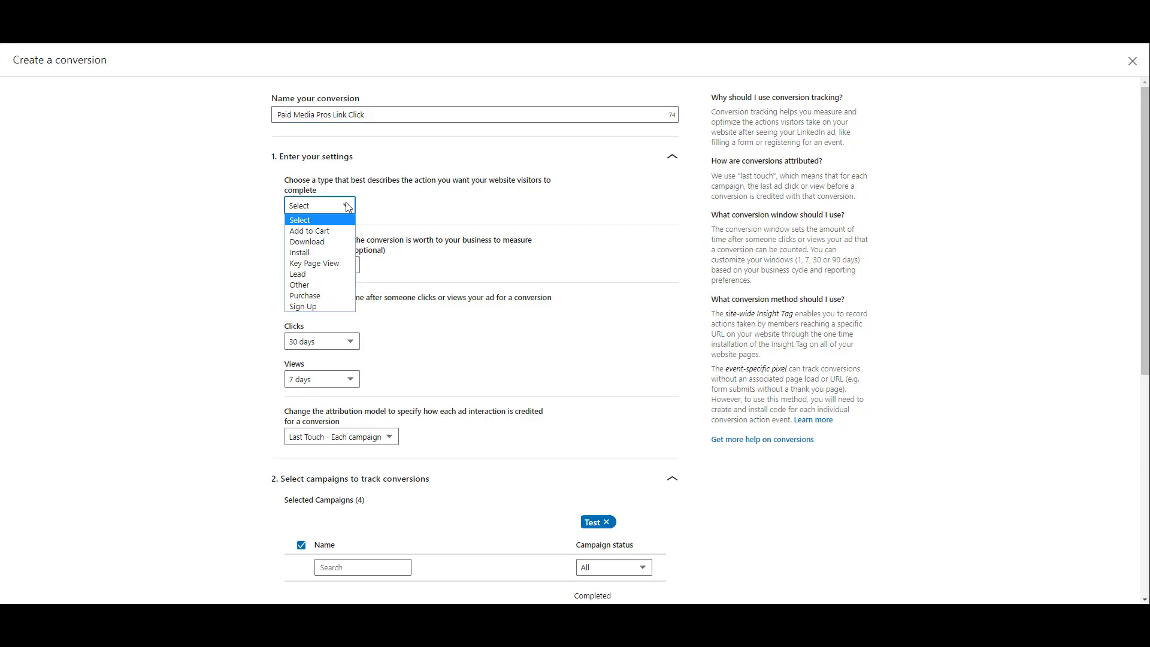
{"action": "left_click", "coordinate": [314, 263]}
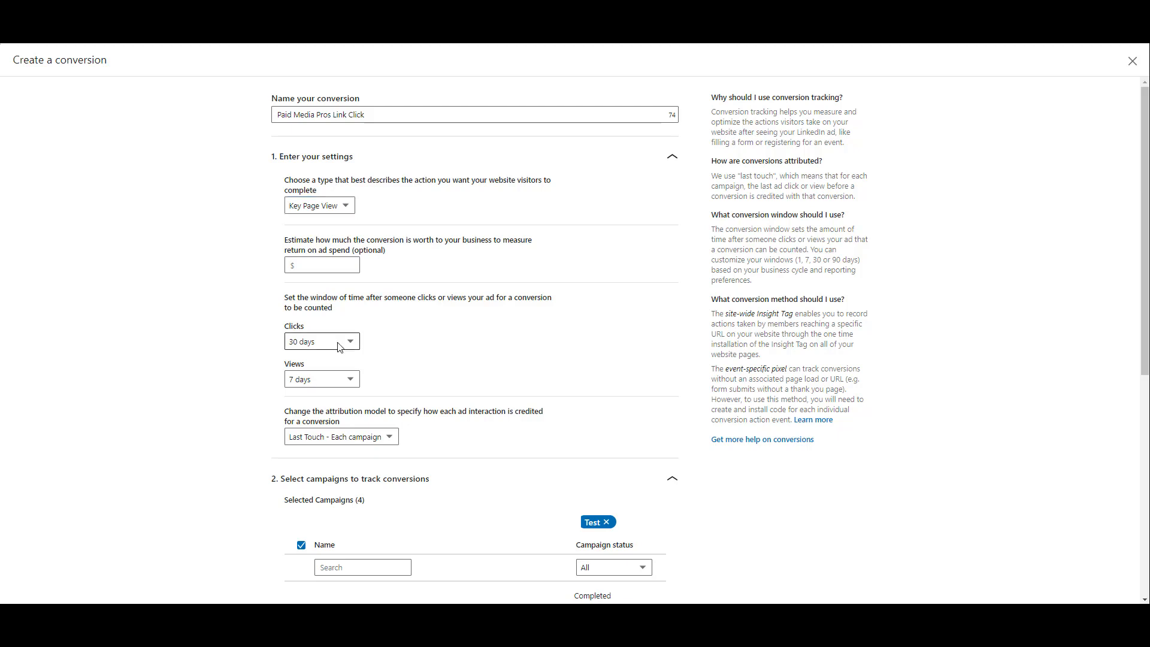
Set a 90-day click window and keep Last Touch - Each campaign attribution.
{"action": "left_click", "coordinate": [321, 341]}
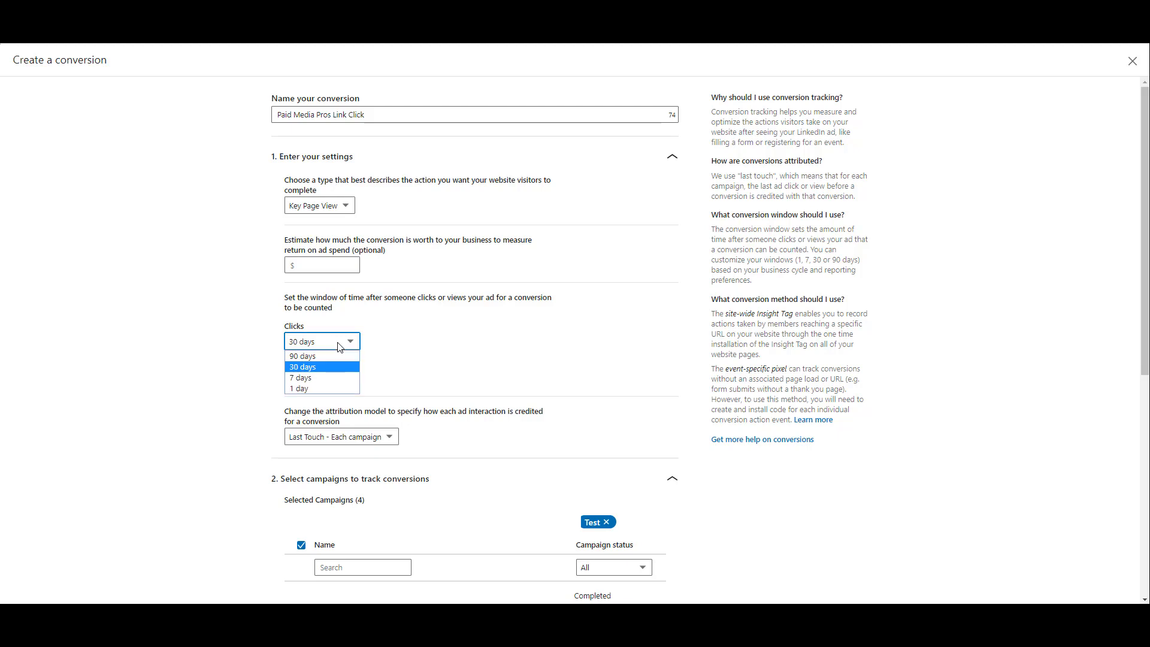
{"action": "left_click", "coordinate": [302, 356]}
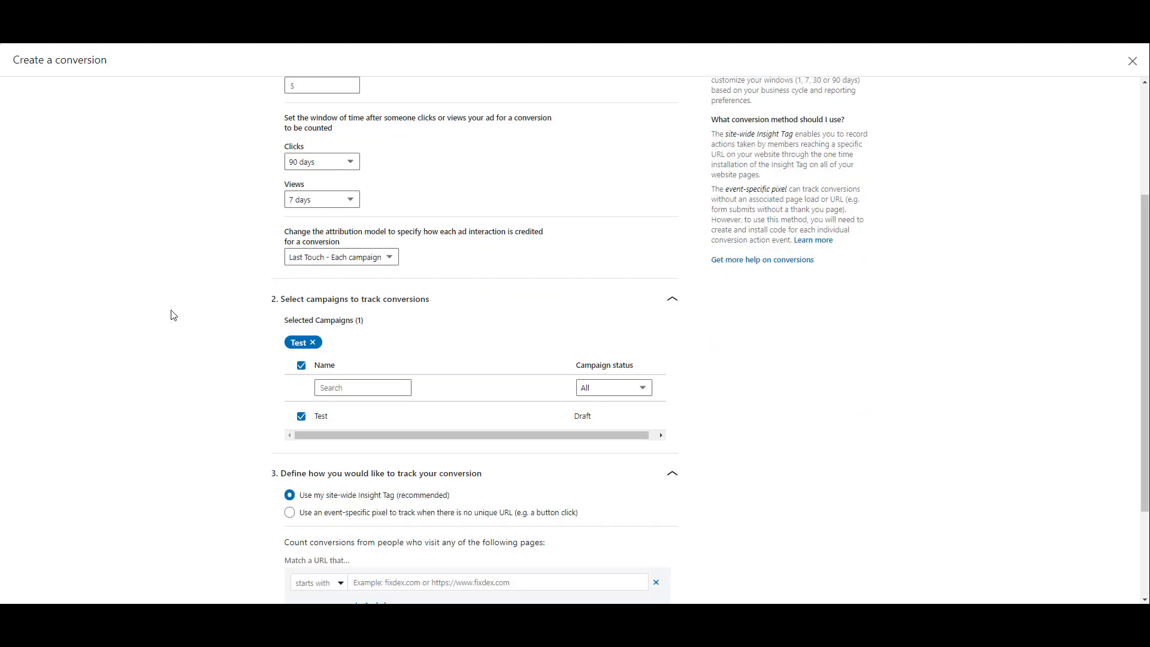
{"action": "mouse_move", "coordinate": [518, 285]}
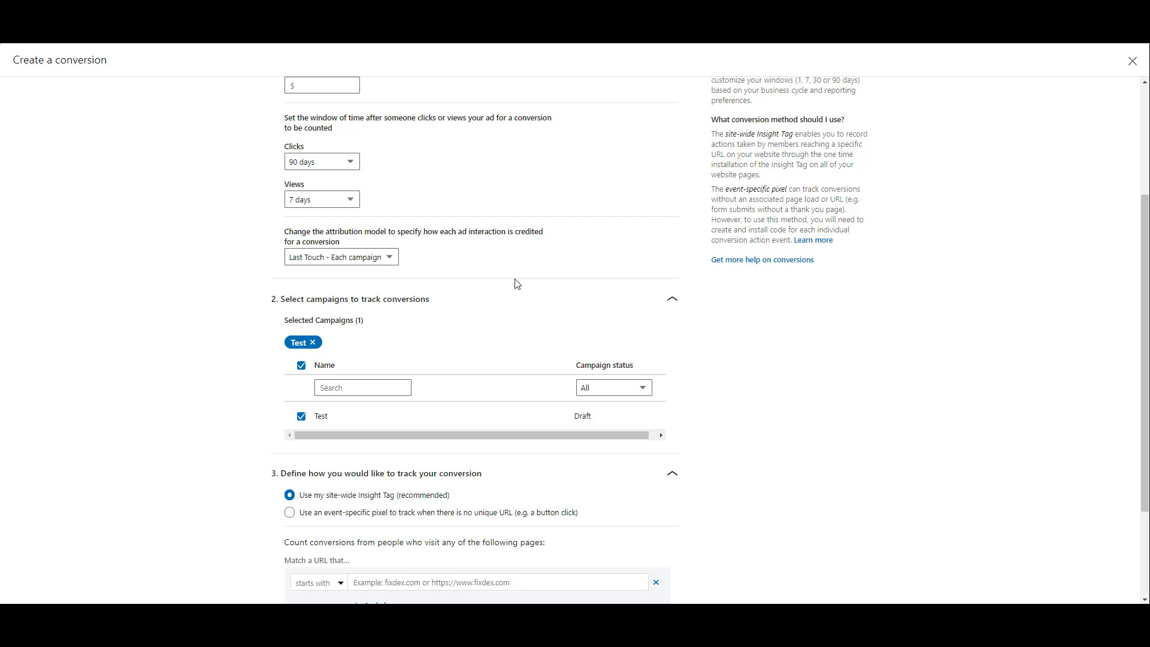
{"action": "left_click", "coordinate": [340, 256]}
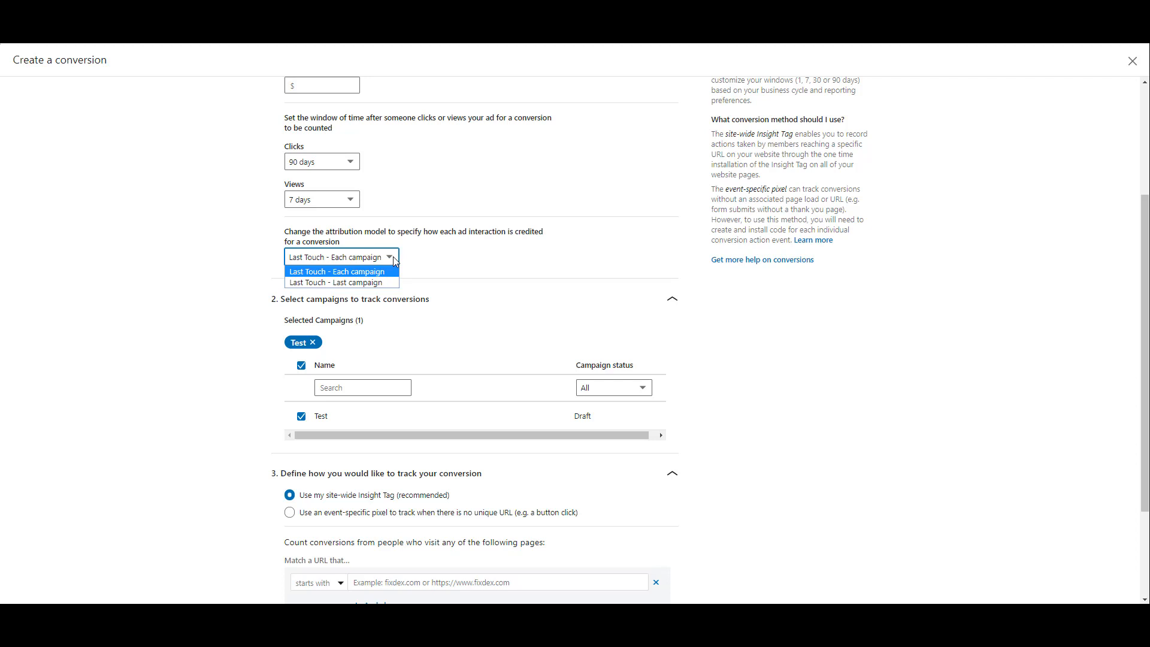
{"action": "left_click", "coordinate": [339, 271]}
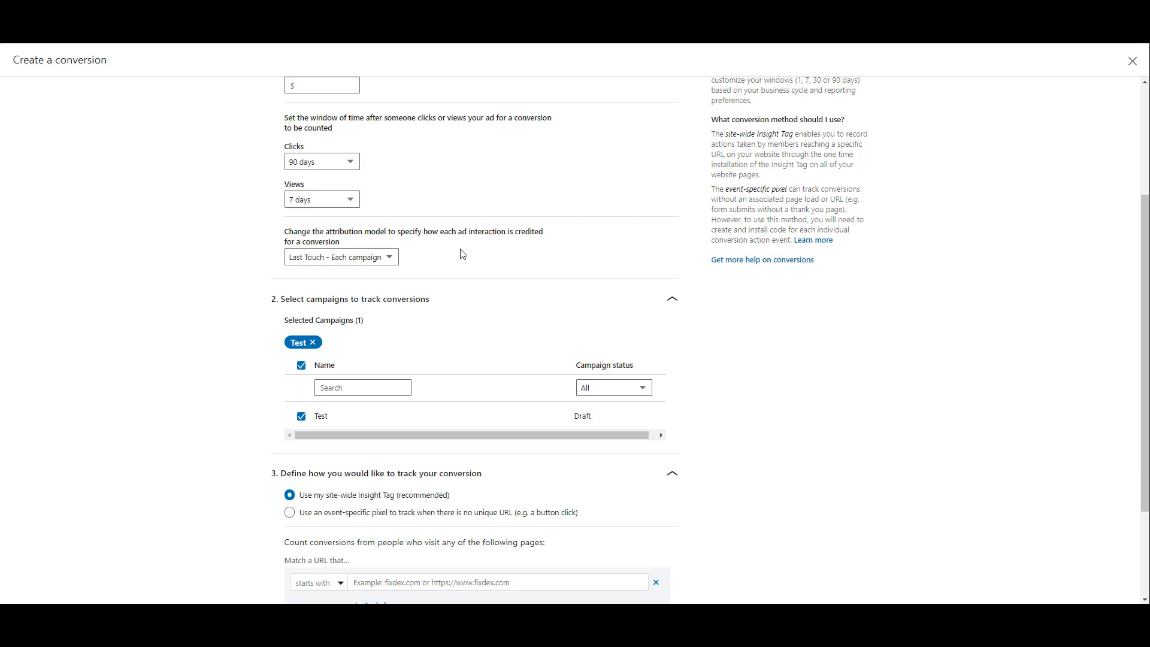
{"action": "scroll", "scroll_direction": "down", "scroll_amount": 3}
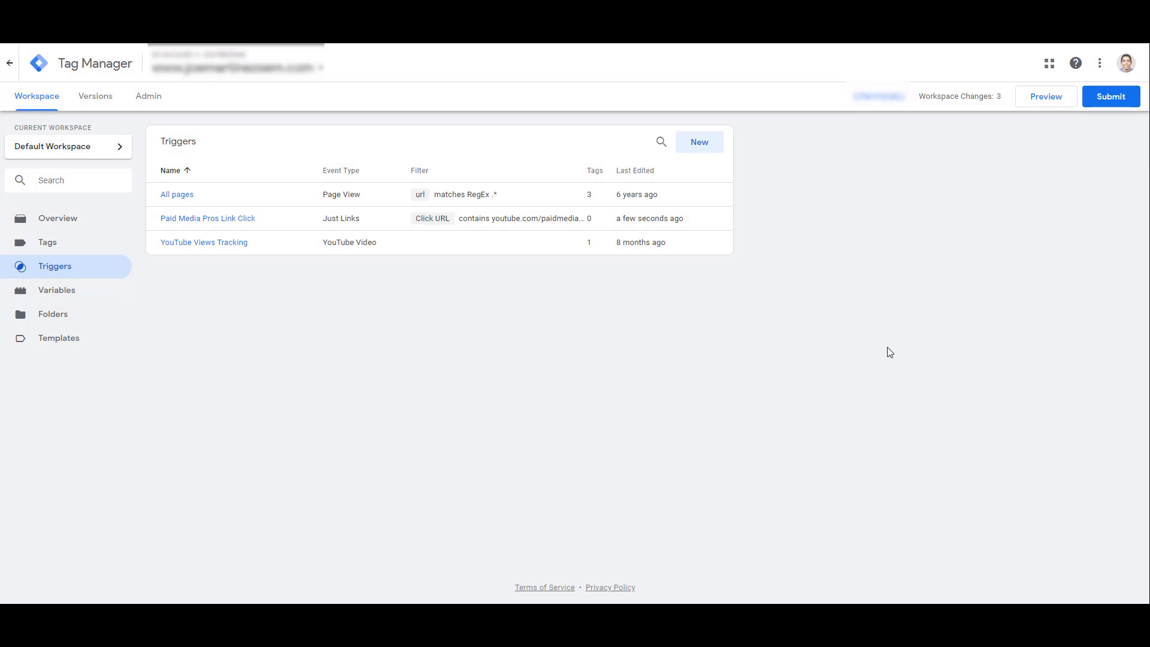
{"action": "mouse_move", "coordinate": [597, 251]}
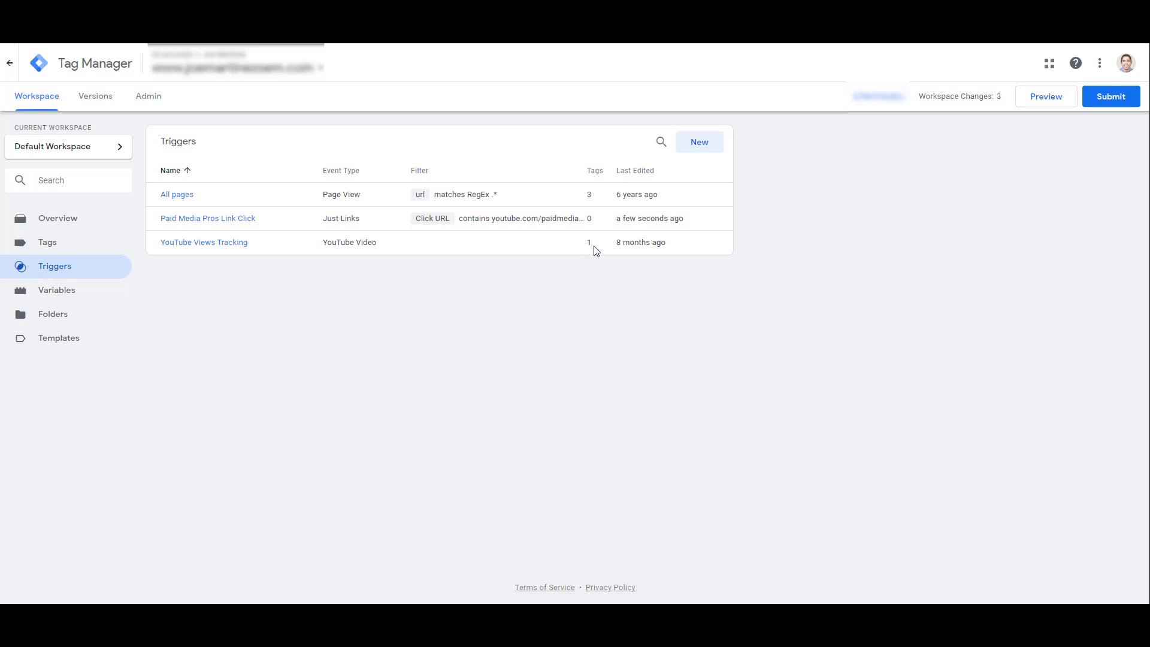
Start the LinkedIn - Paid Media Pros Link Click tag as a Custom Image tag.
{"action": "left_click", "coordinate": [47, 242]}
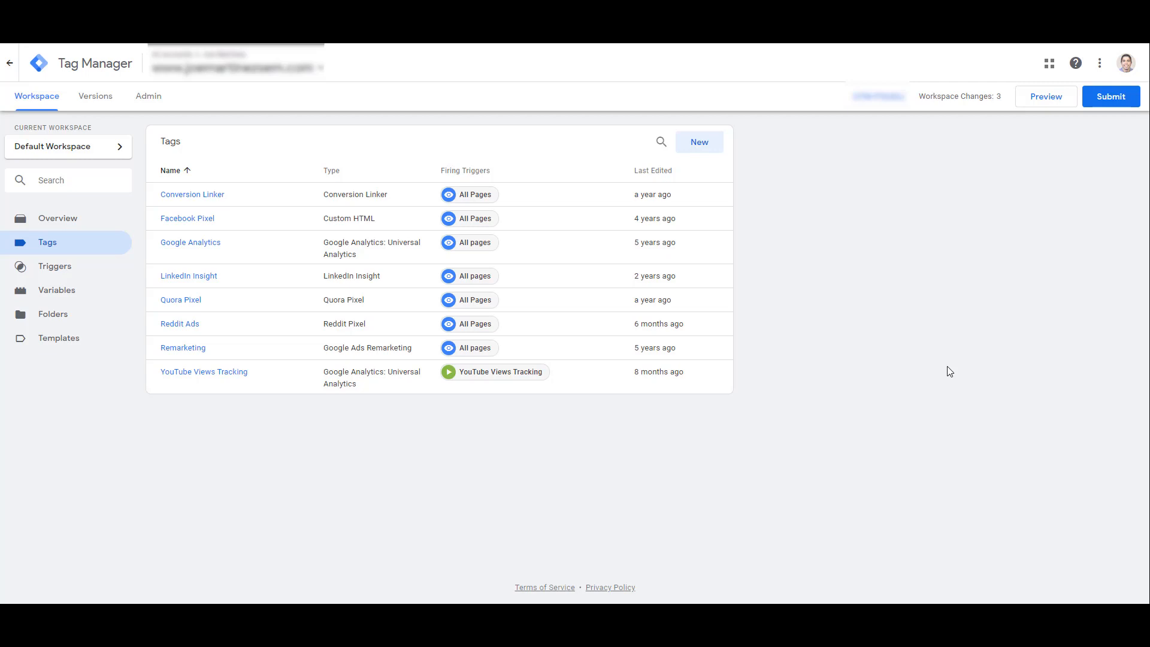
{"action": "mouse_move", "coordinate": [908, 339]}
{"action": "type", "text": "LinkedIn -"}
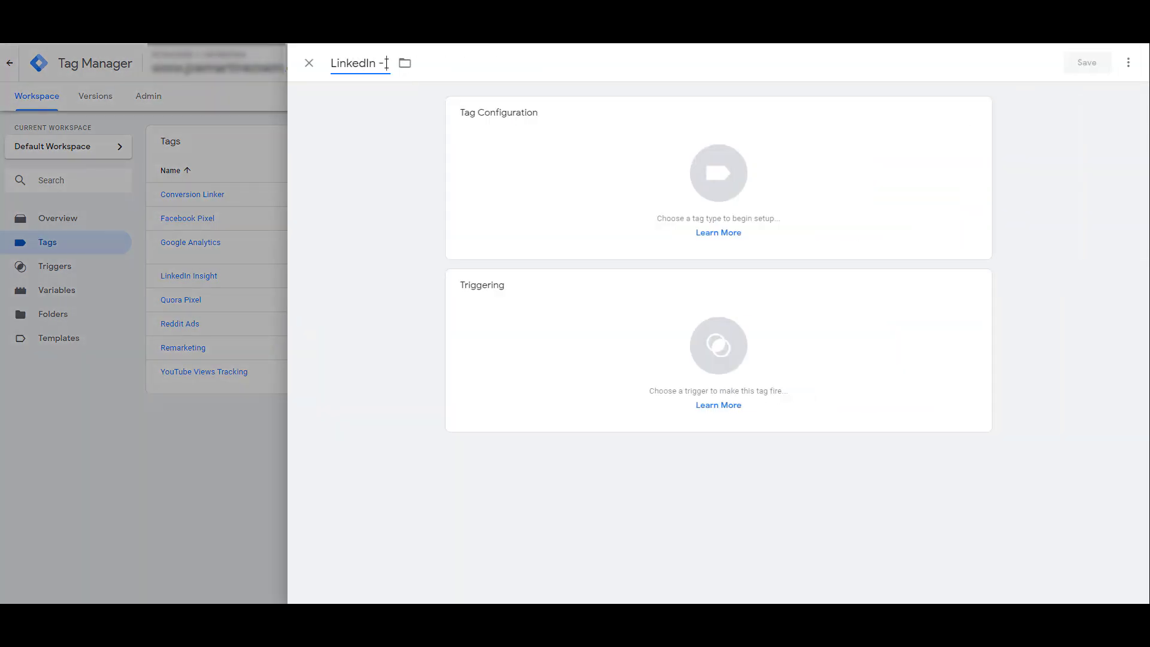
{"action": "left_click", "coordinate": [718, 173]}
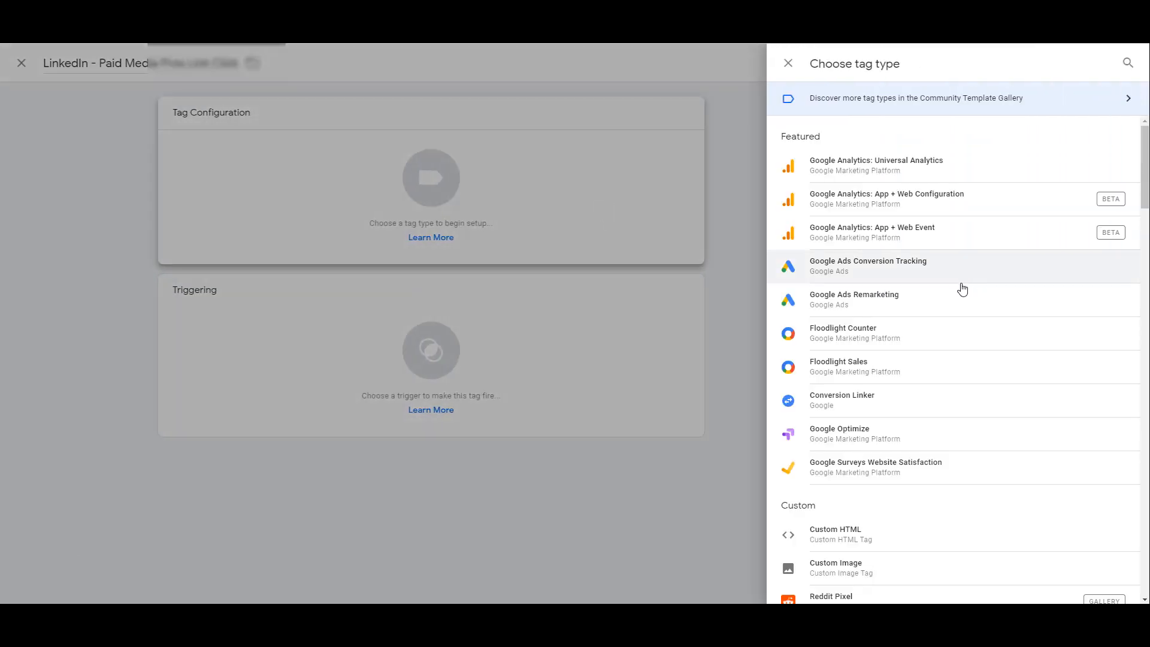
{"action": "left_click", "coordinate": [835, 567]}
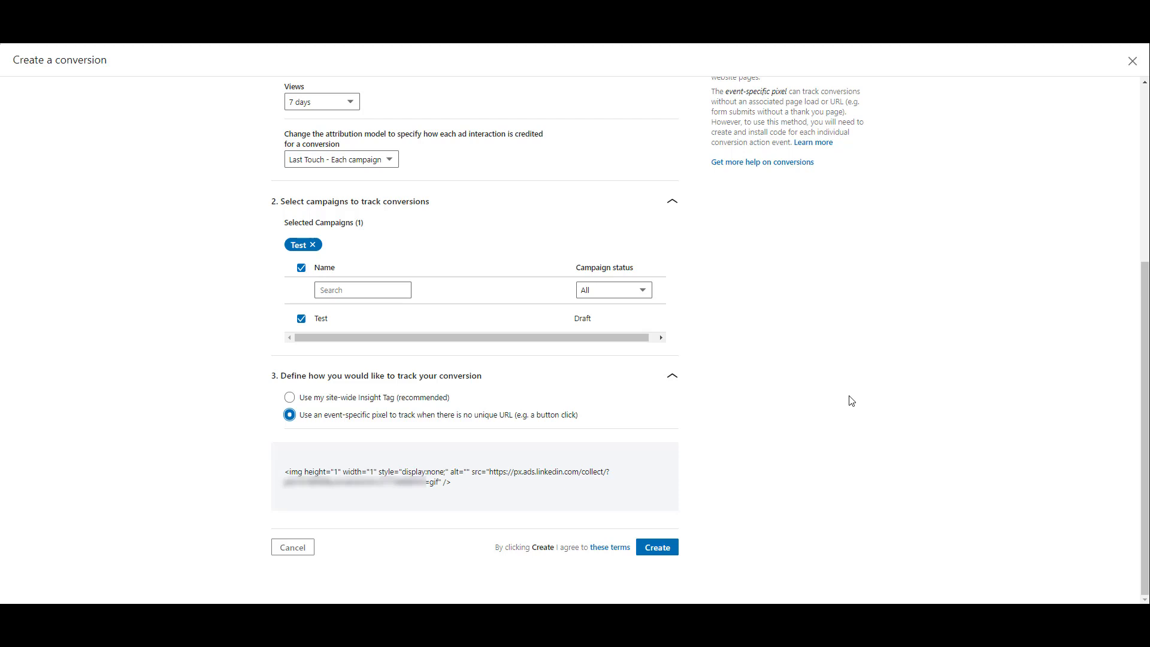
{"action": "mouse_move", "coordinate": [847, 454]}
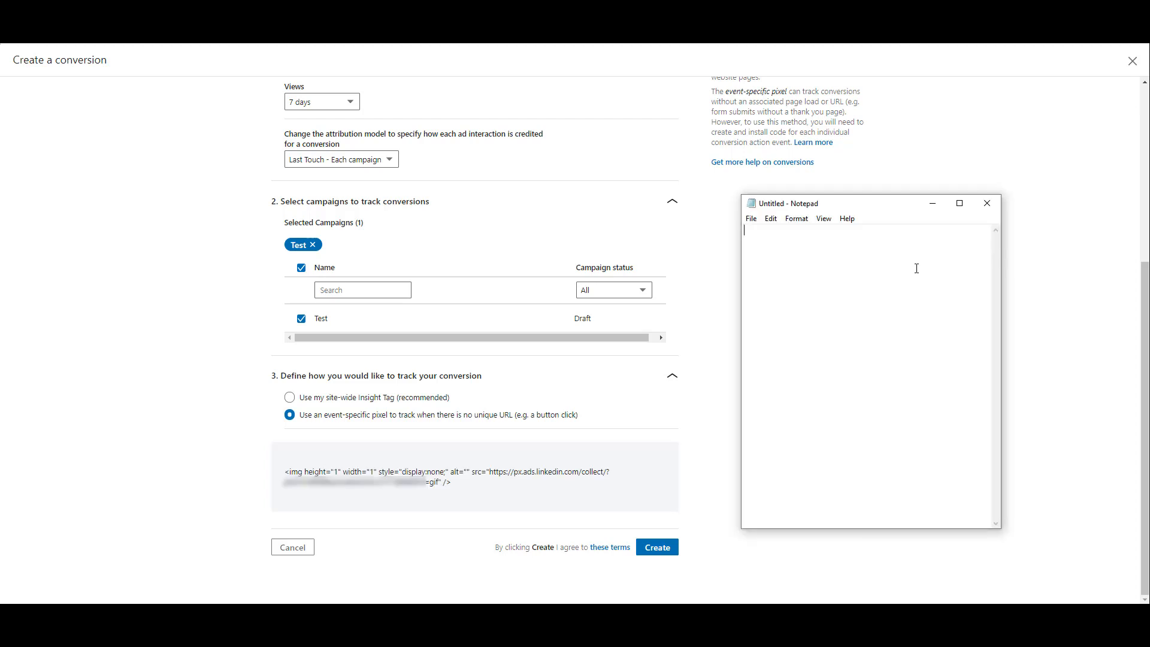
Paste the event-specific pixel code into Notepad and select only its src URL.
{"action": "type", "text": "<img height=\"1\" width=\"1\" style=\"display:none;\" alt=\"\" src=\"https://px.ads.linkedin.com/collect/?pid=...=gif\" />"}
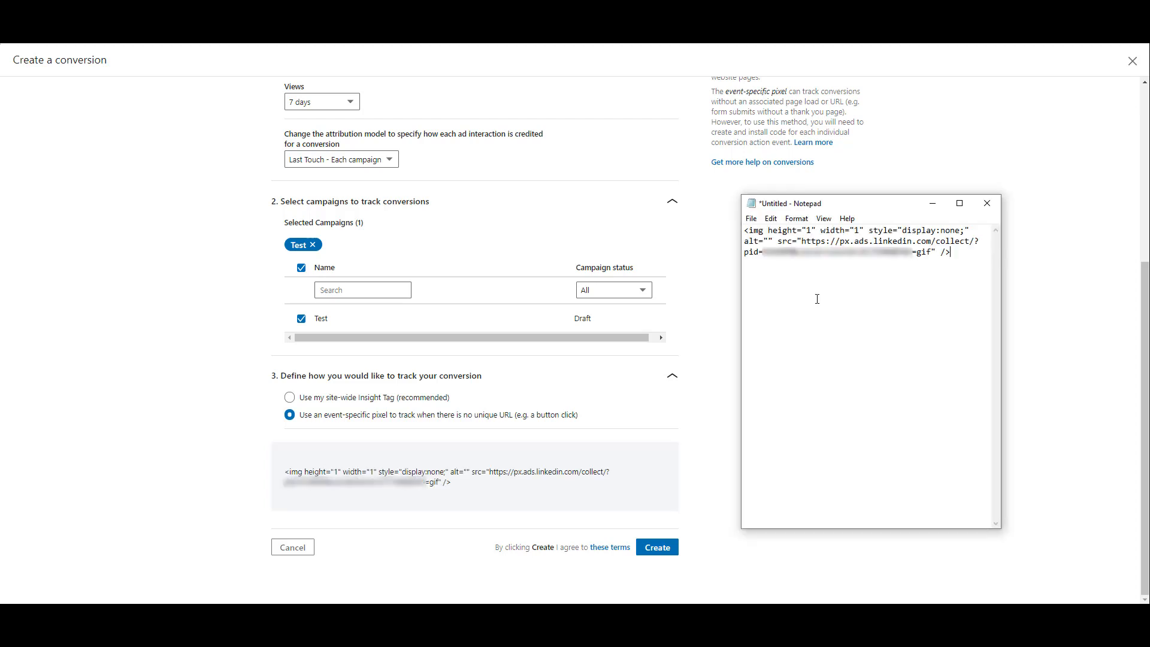
{"action": "left_click_drag", "start_coordinate": [801, 240], "coordinate": [933, 253]}
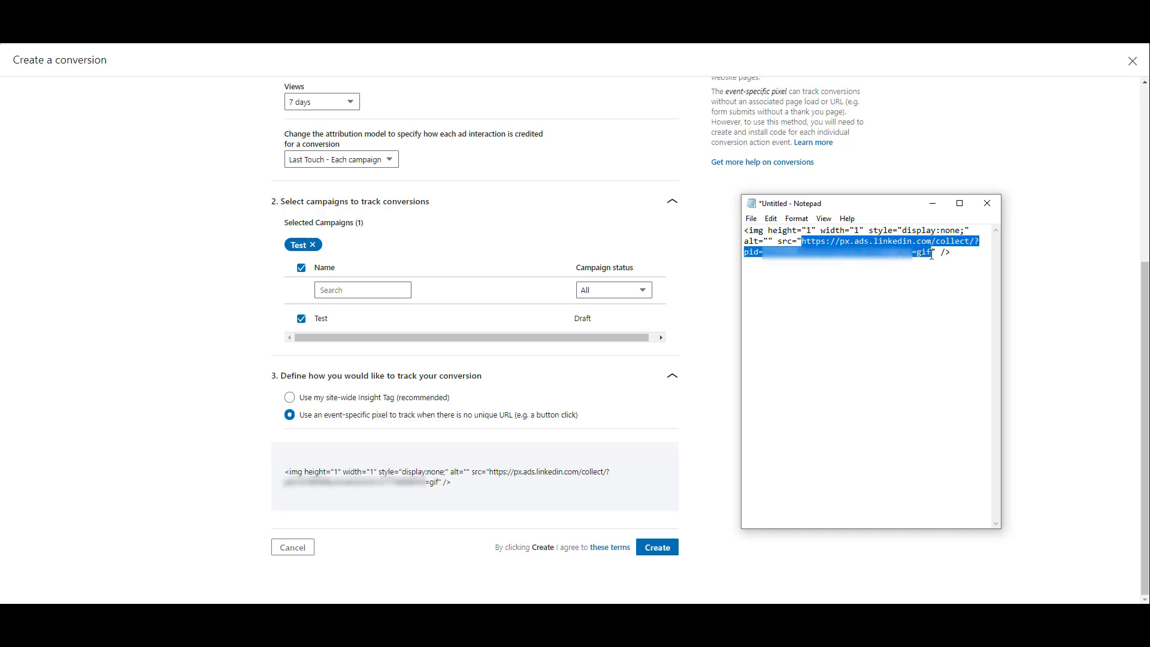
{"action": "mouse_move", "coordinate": [943, 343]}
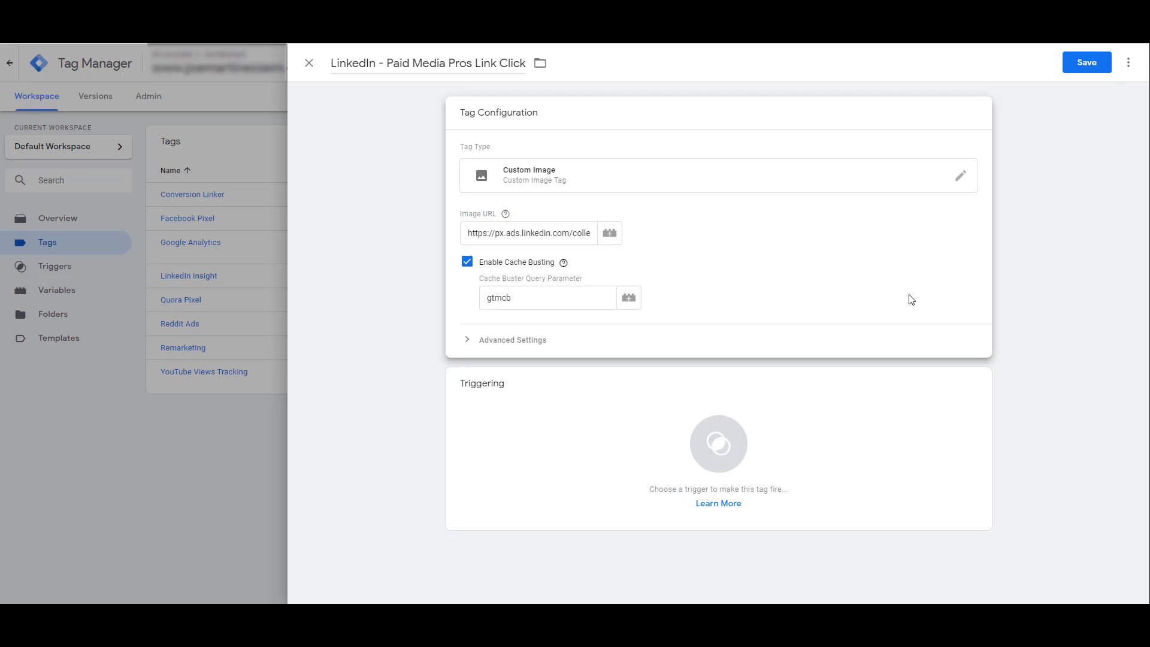
{"action": "mouse_move", "coordinate": [863, 236]}
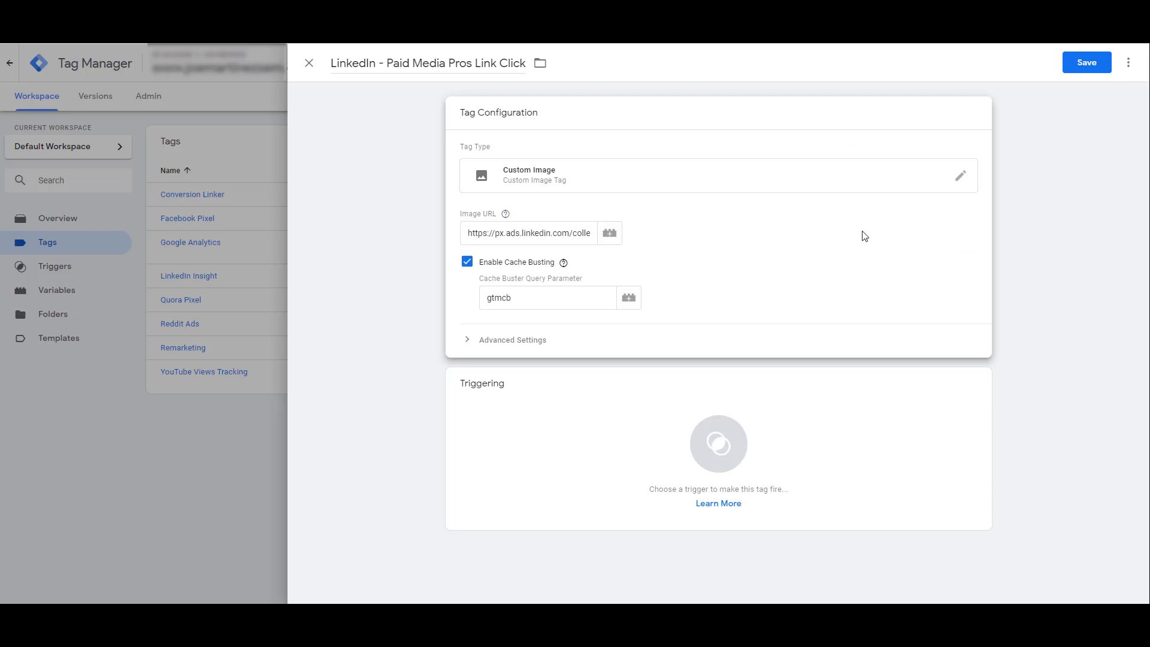
{"action": "mouse_move", "coordinate": [469, 276]}
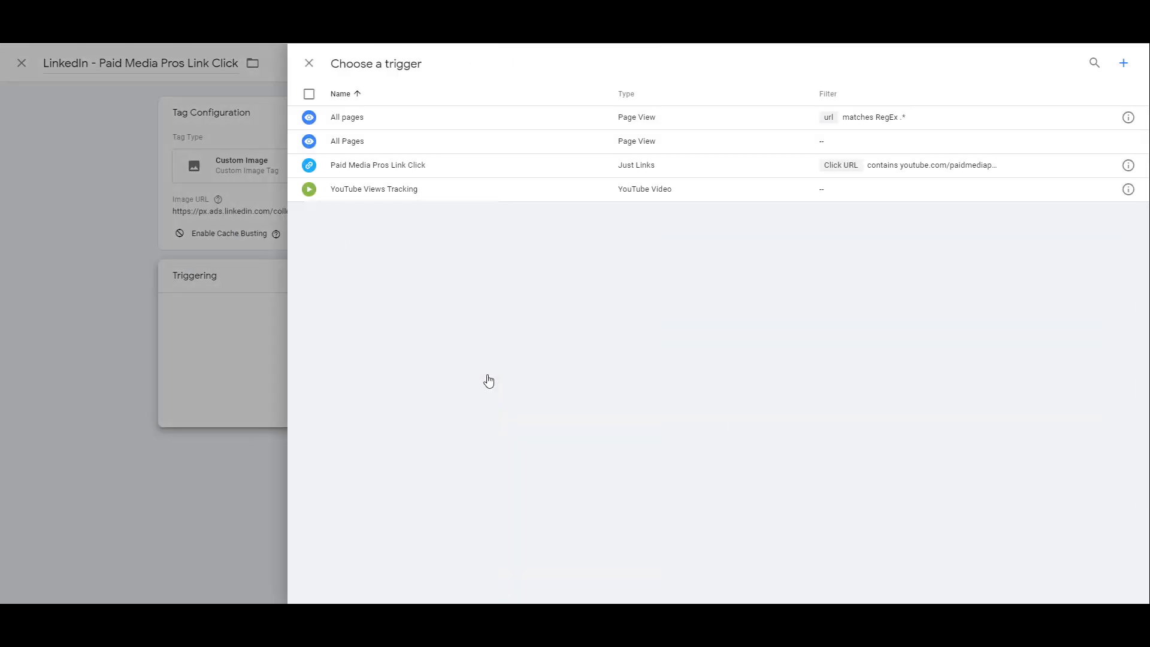
Fire the link-click tag on Paid Media Pros Link Click and save it.
{"action": "left_click", "coordinate": [378, 164]}
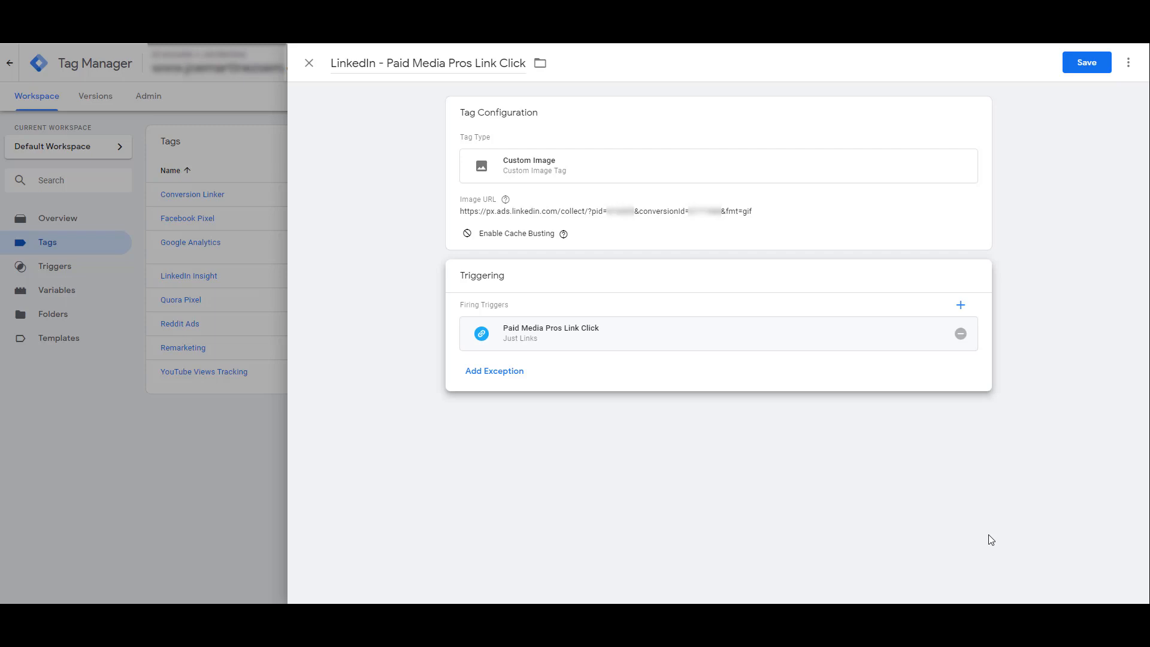
{"action": "left_click", "coordinate": [1087, 62]}
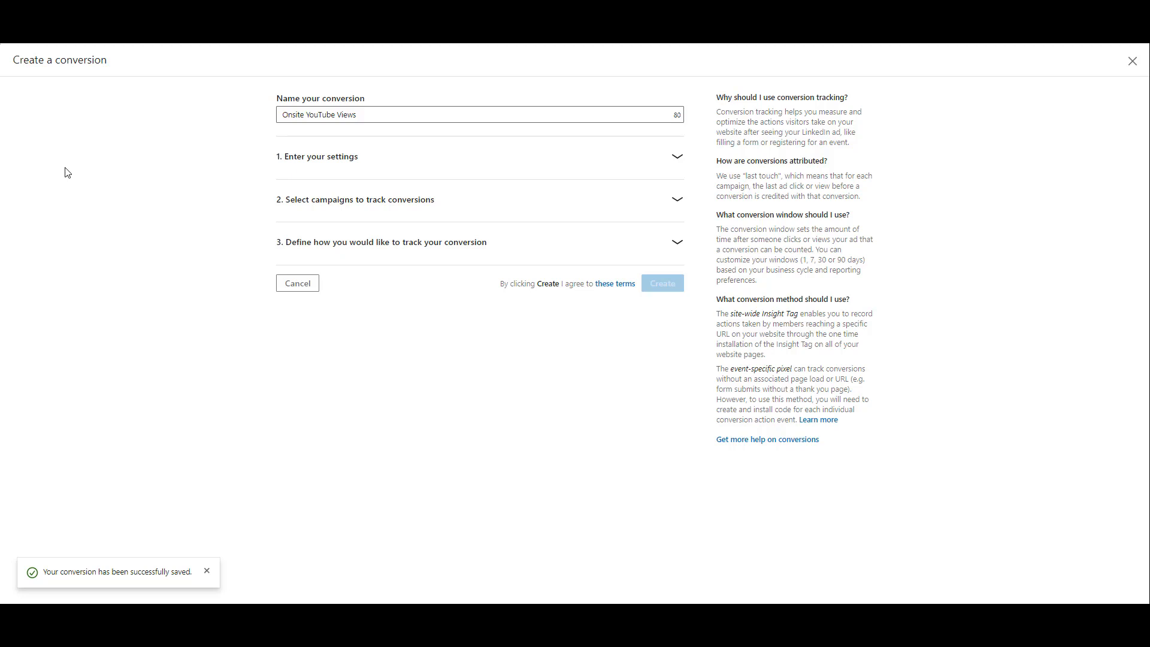
Configure the Onsite YouTube Views conversion and paste its pixel code into Notepad.
{"action": "left_click", "coordinate": [479, 156]}
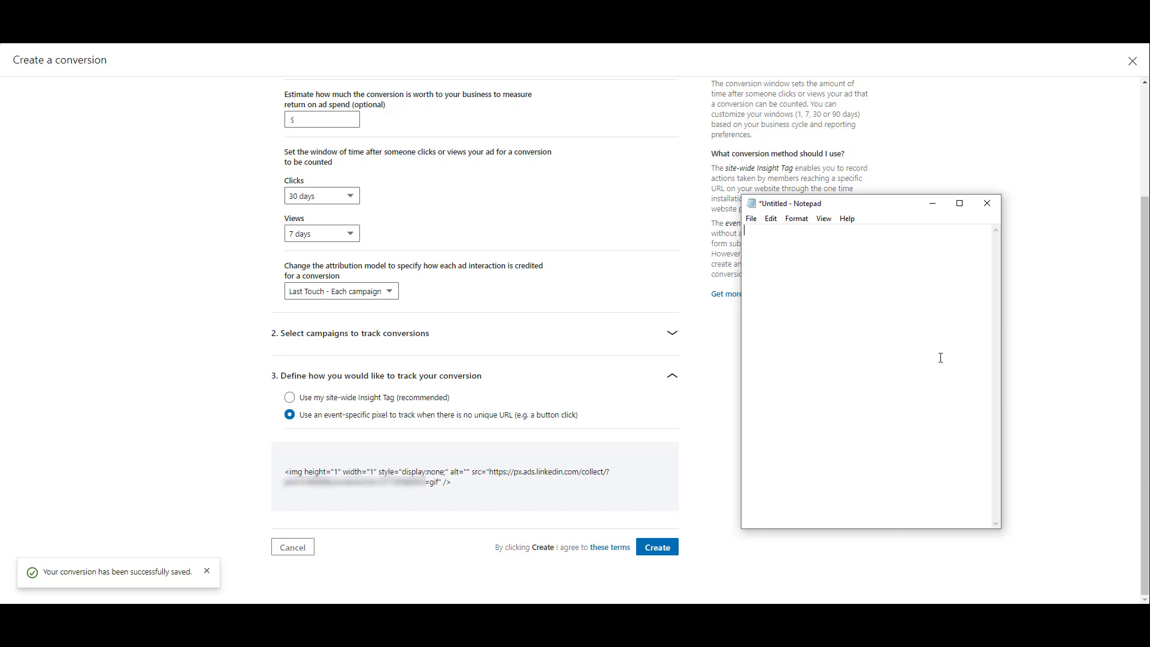
{"action": "type", "text": "<img height=\"1\" width=\"1\" style=\"display:none;\" alt=\"\" src=\"https://px.ads.linkedin.com/collect/?pid=...=gif\" />"}
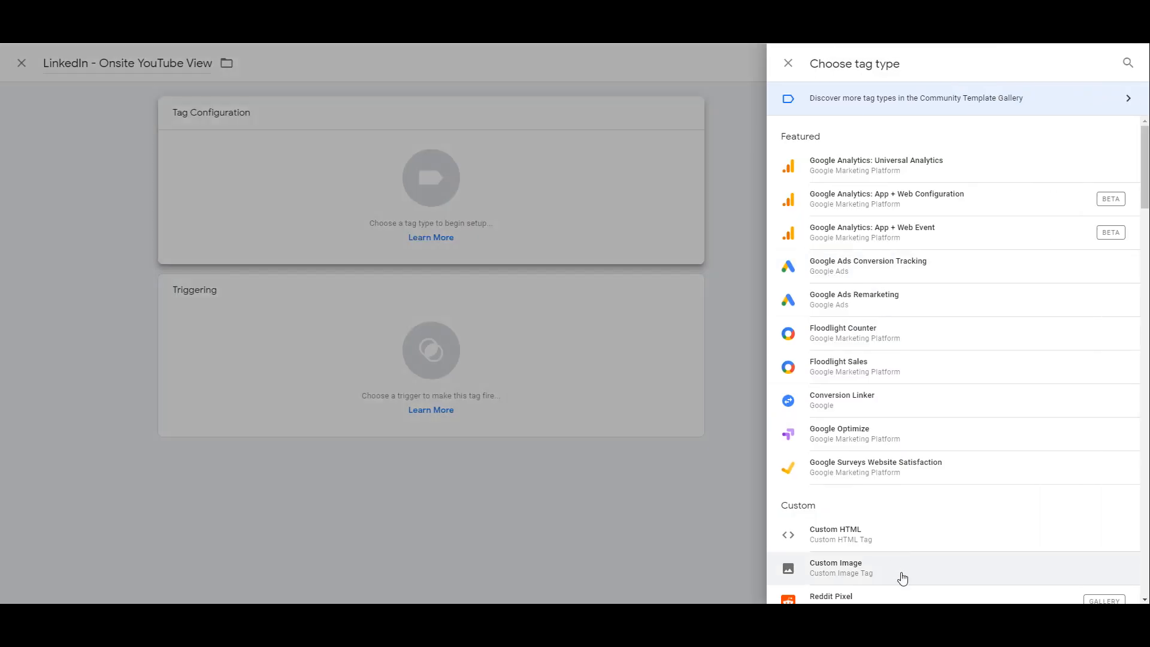
Make it a Custom Image tag without cache busting, firing on YouTube Views Tracking, and save.
{"action": "left_click", "coordinate": [835, 568]}
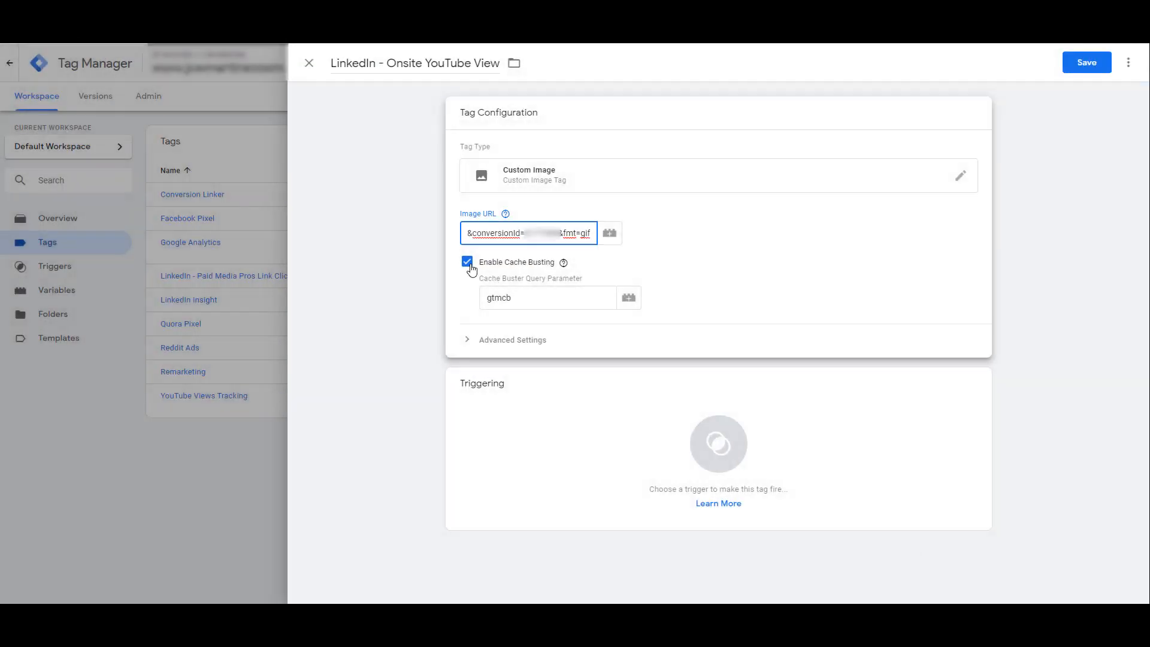
{"action": "left_click", "coordinate": [718, 444]}
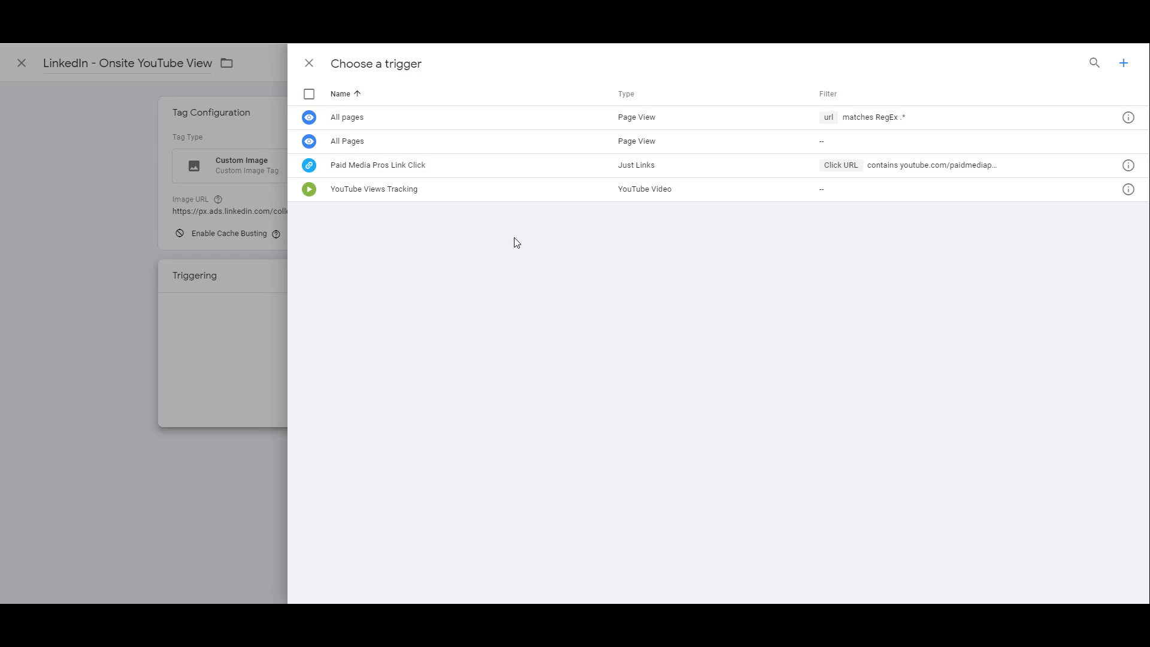
{"action": "left_click", "coordinate": [373, 188]}
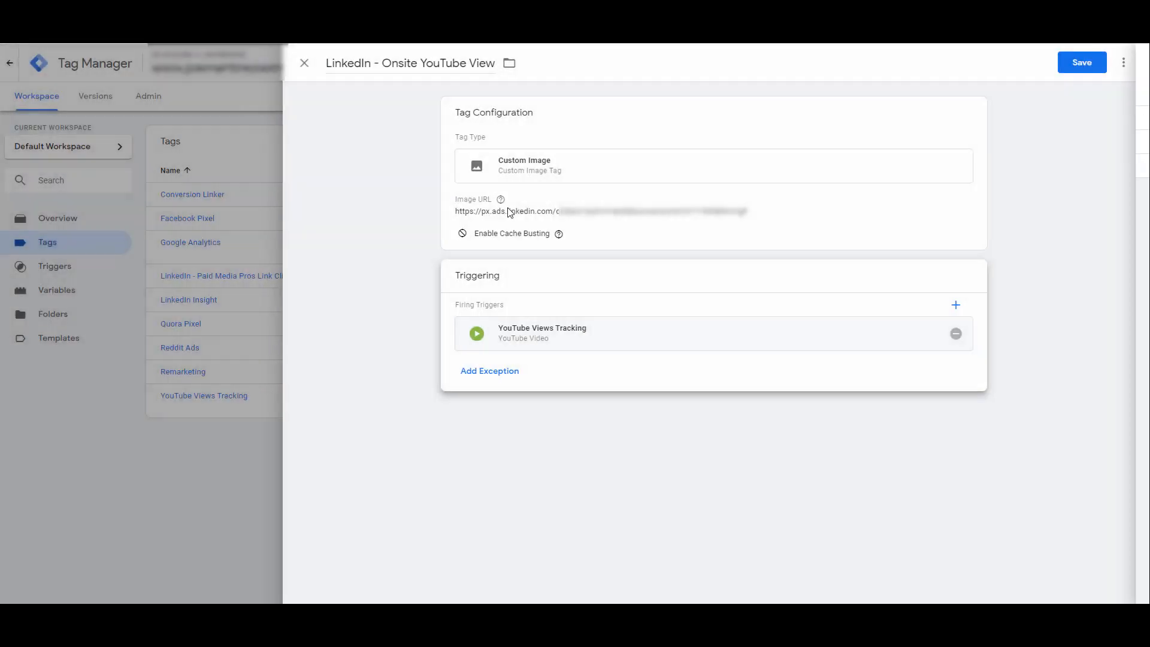
{"action": "left_click", "coordinate": [303, 62]}
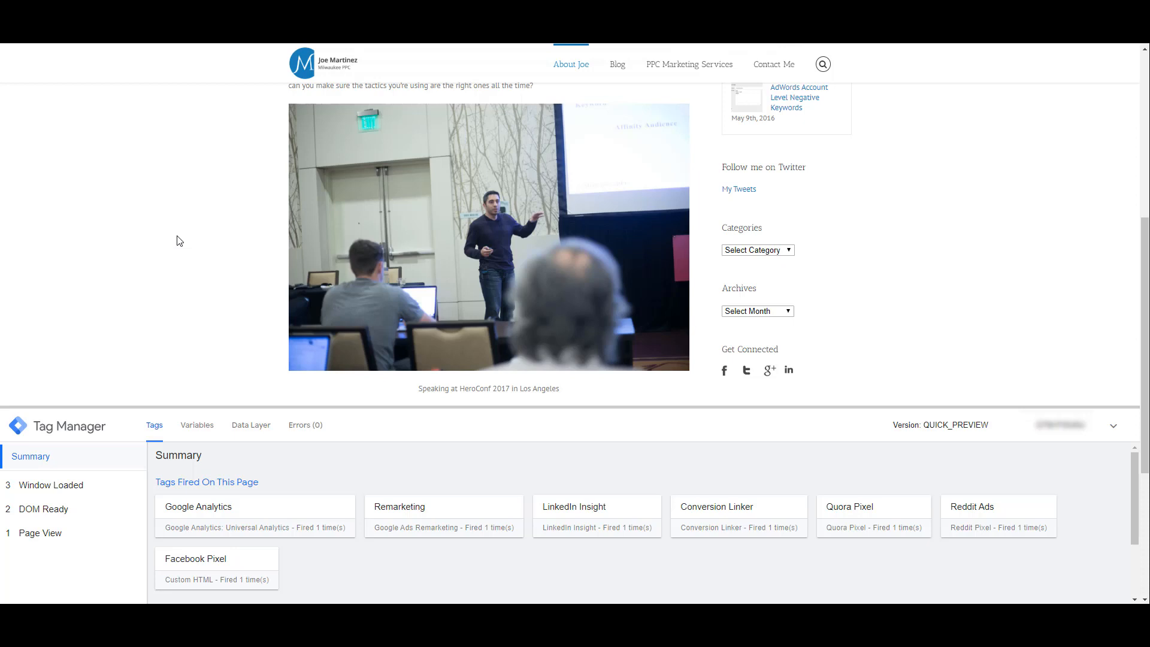
Follow the Paid Media Pros banner link in preview to test the tag firing.
{"action": "scroll", "scroll_direction": "down", "scroll_amount": 3}
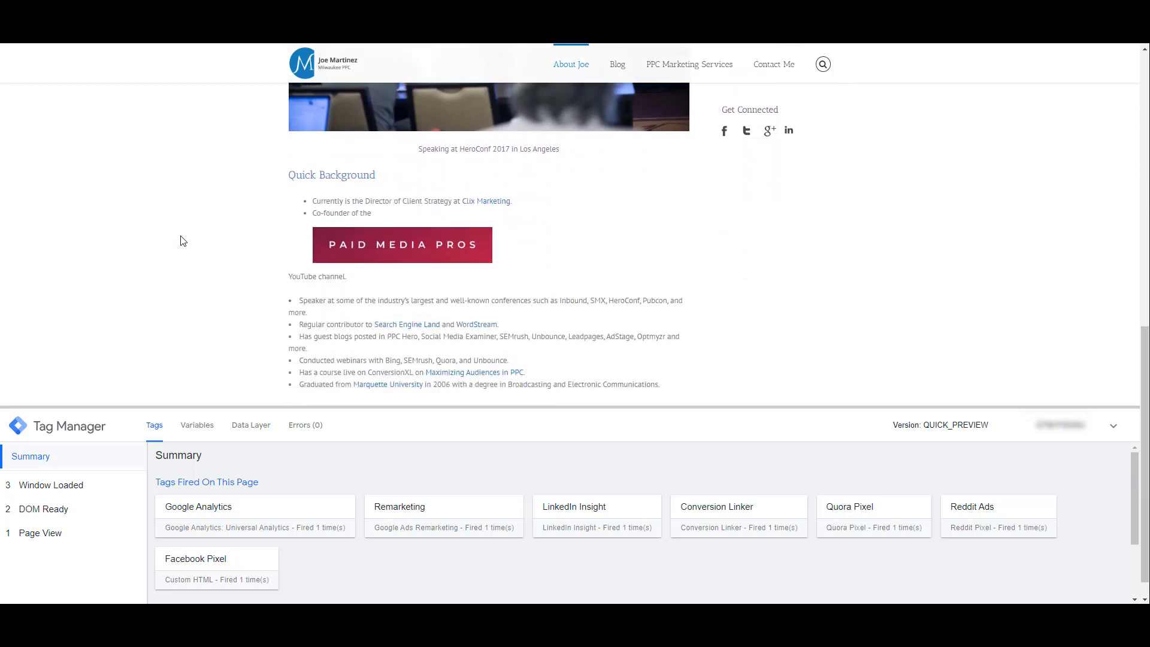
{"action": "mouse_move", "coordinate": [190, 236]}
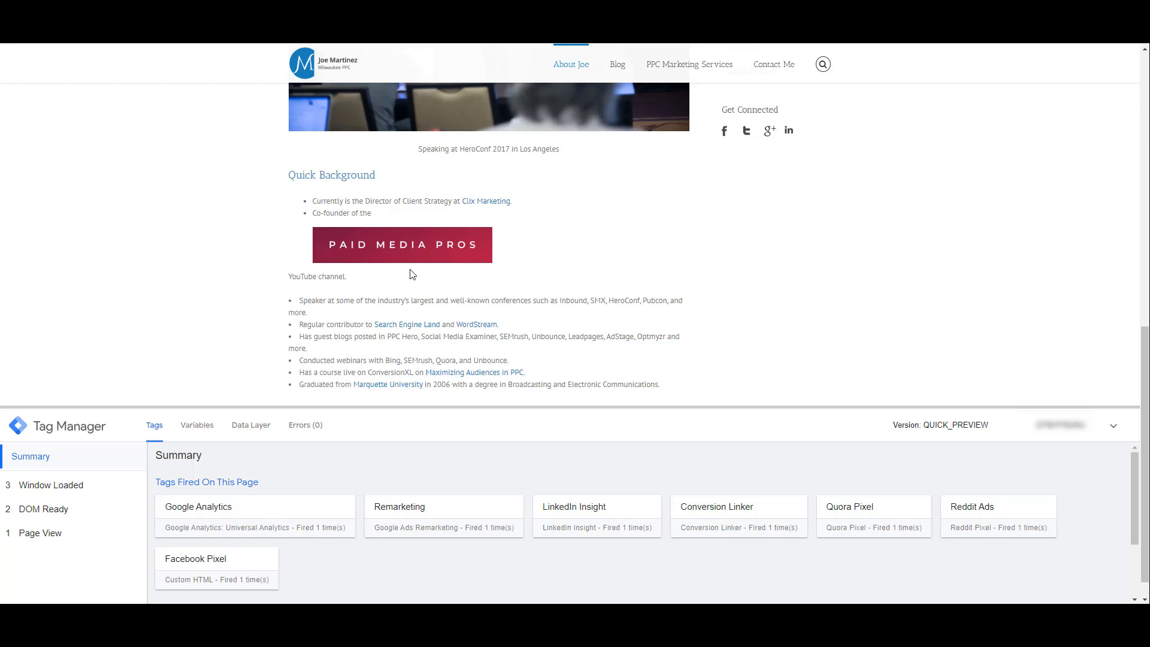
{"action": "left_click", "coordinate": [403, 244]}
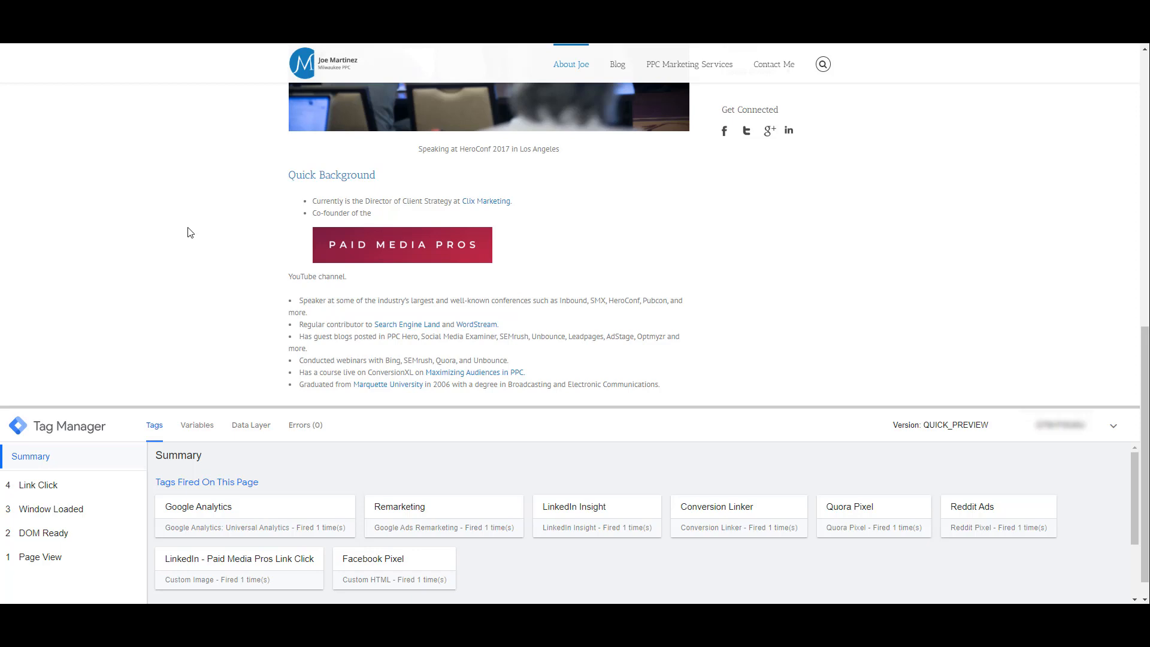
{"action": "mouse_move", "coordinate": [672, 203]}
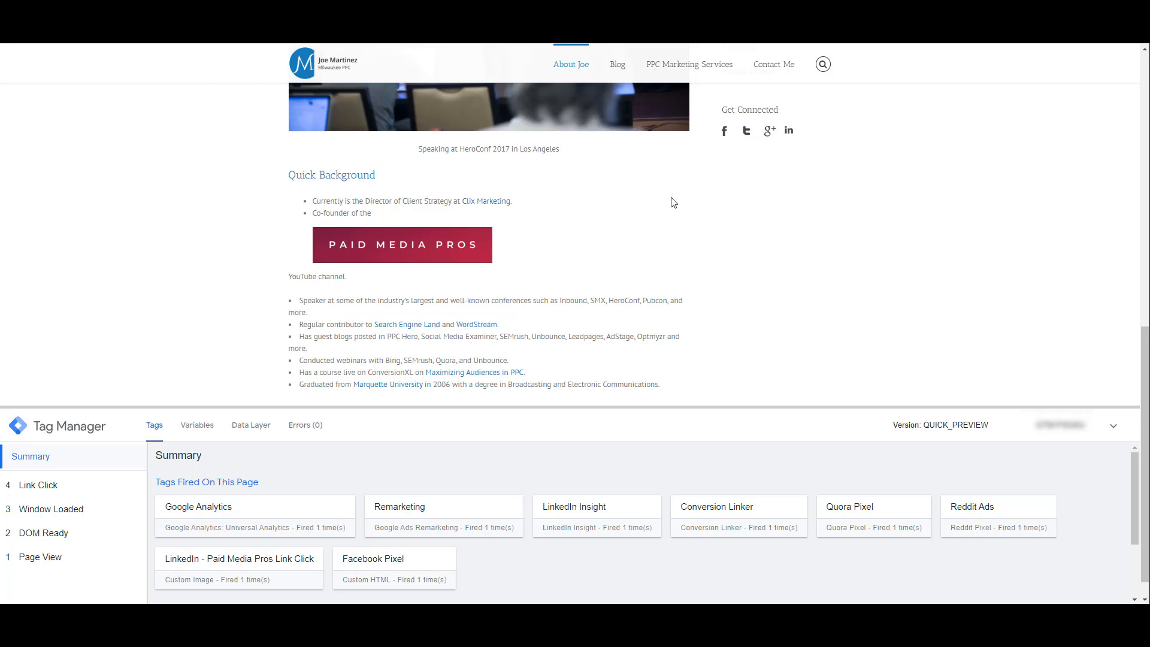
{"action": "mouse_move", "coordinate": [656, 89]}
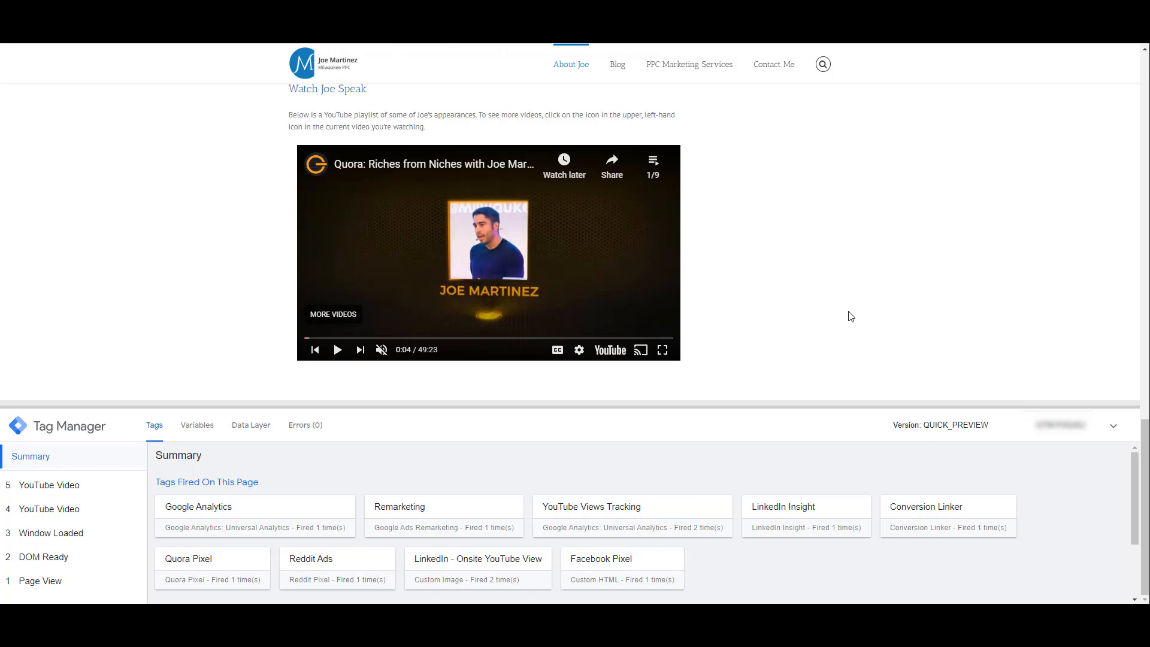
{"action": "mouse_move", "coordinate": [511, 85]}
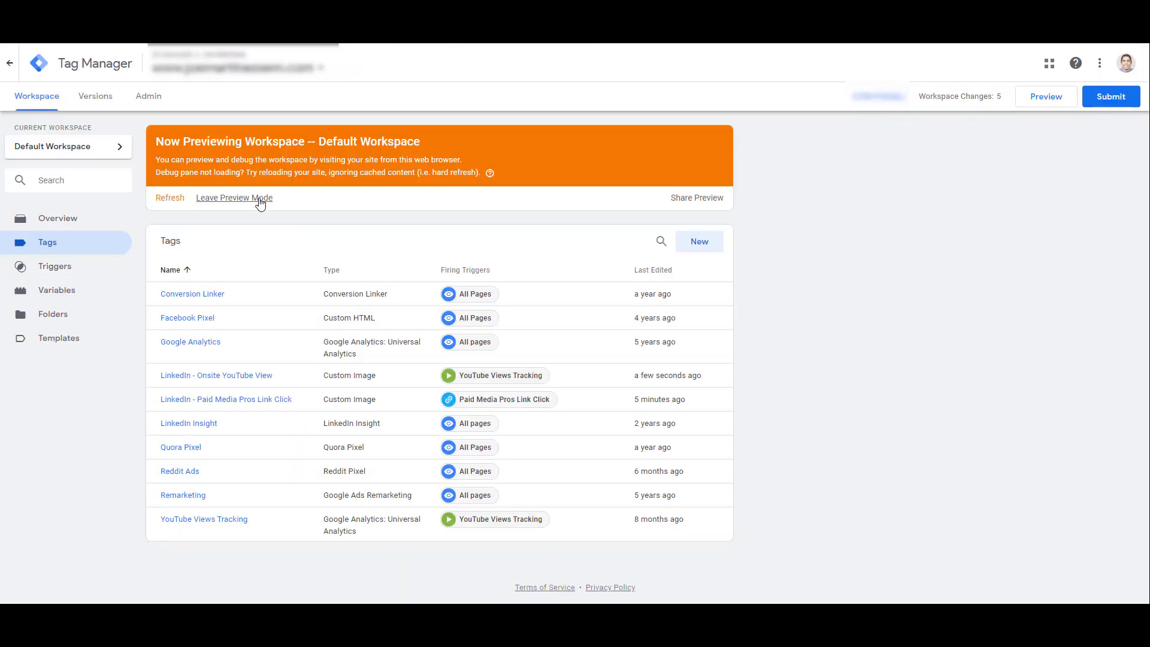
Leave Preview Mode for the Default Workspace.
{"action": "left_click", "coordinate": [1110, 96]}
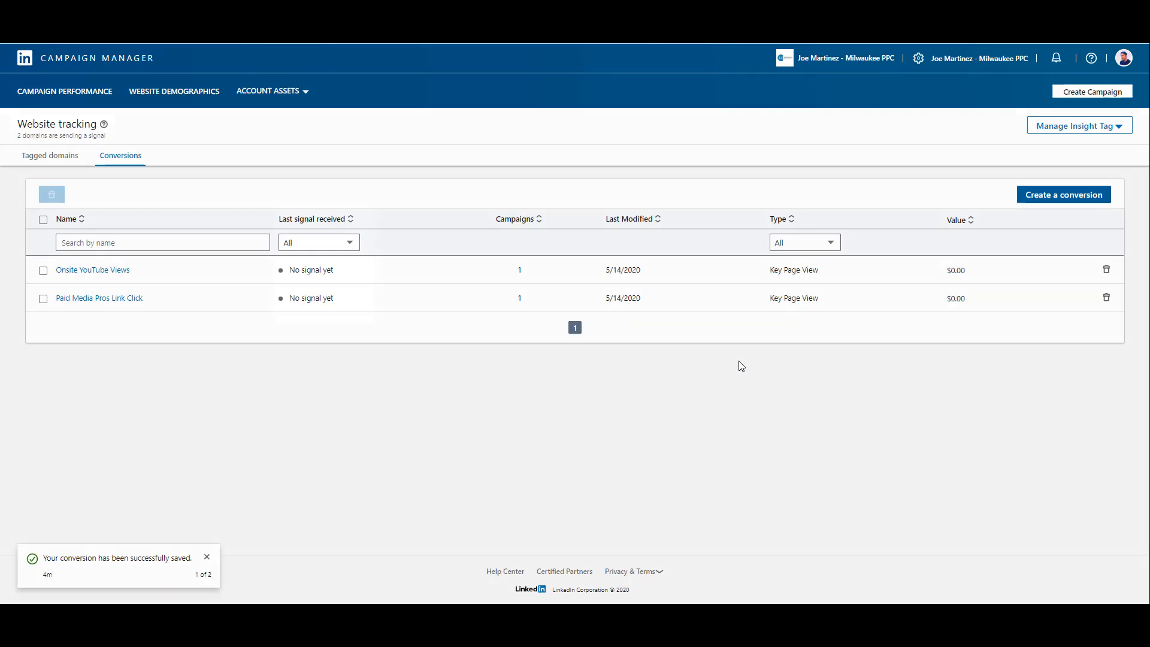
Reload the Conversions list and confirm Onsite YouTube Views and Paid Media Pros Link Click show signals 1 minute ago.
{"action": "left_click", "coordinate": [319, 242]}
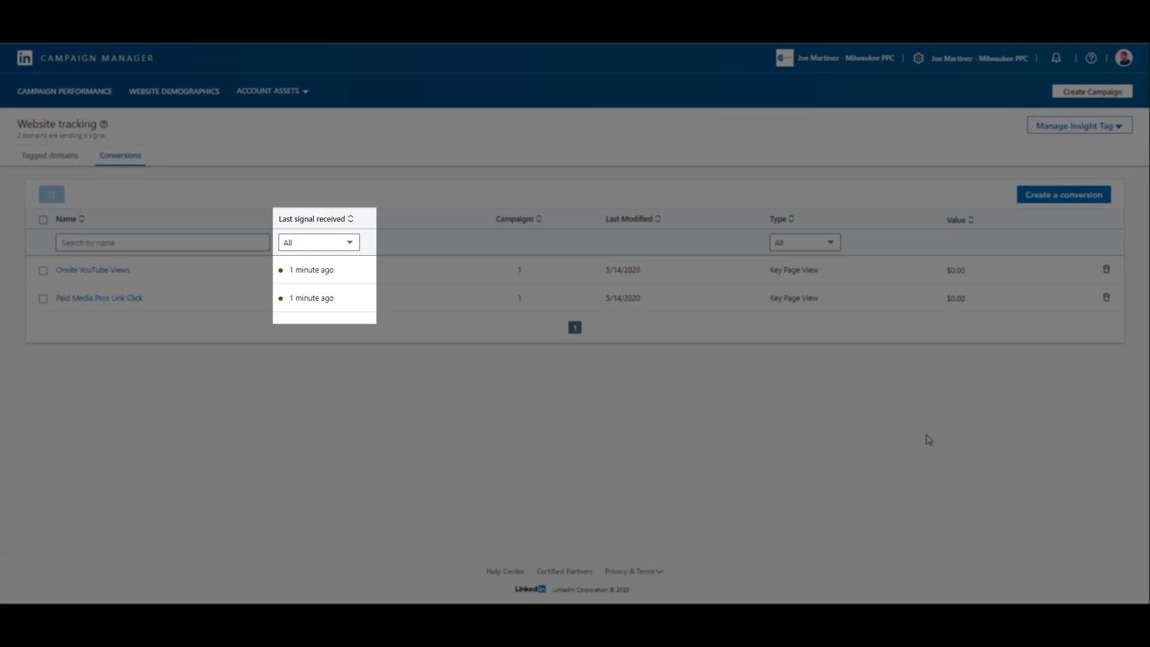
{"action": "left_click", "coordinate": [315, 218]}
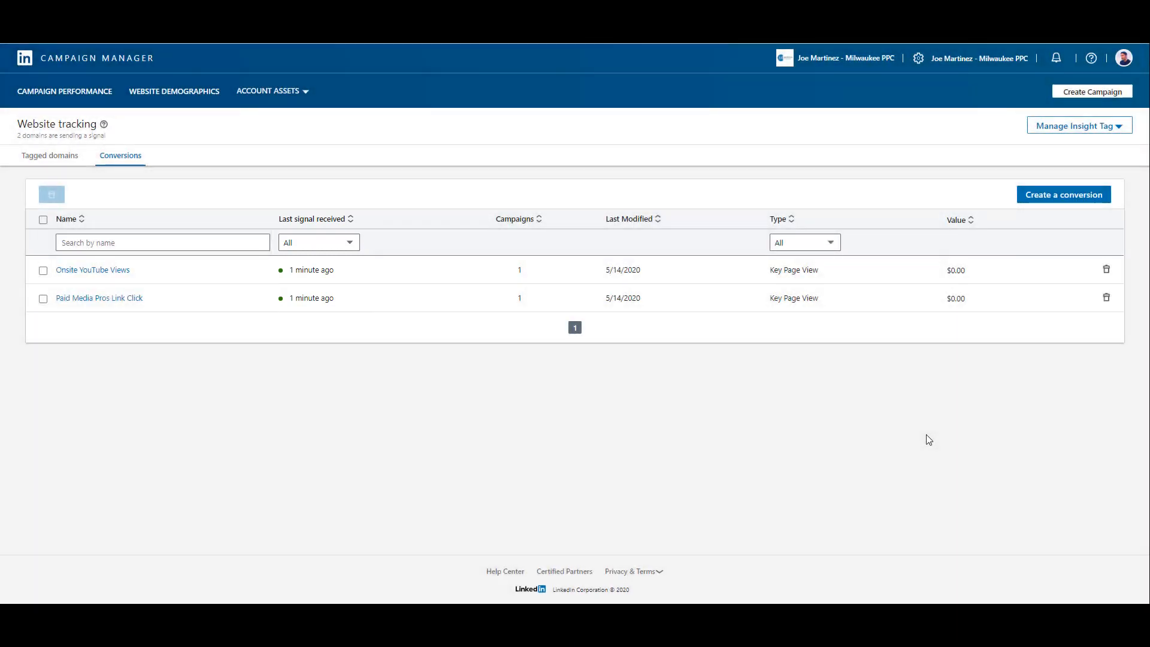